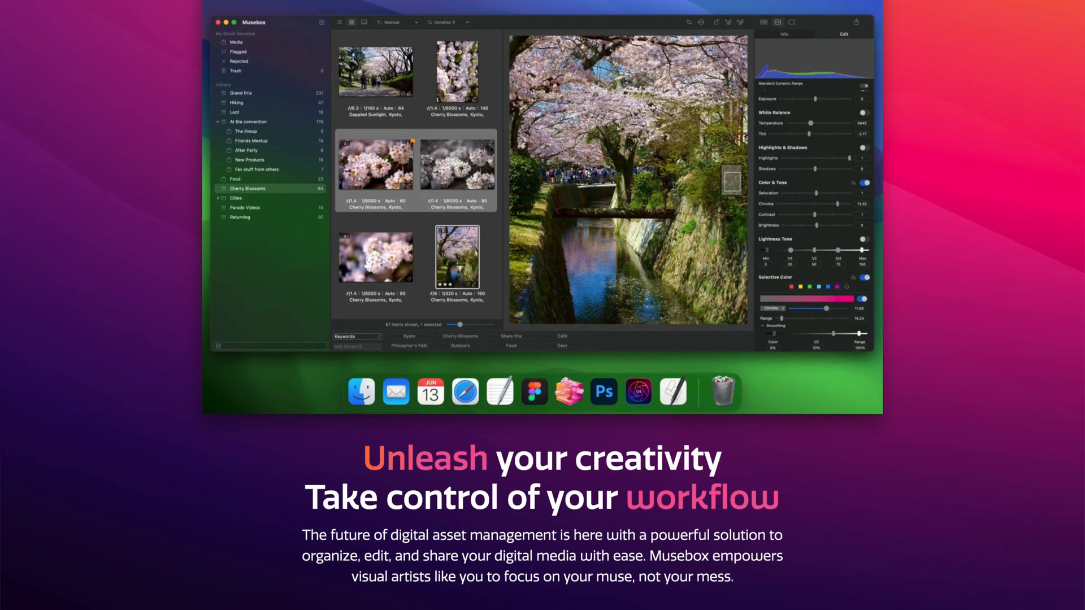
Scroll down through the import list to browse the YouTube album items
scroll(down, 3)
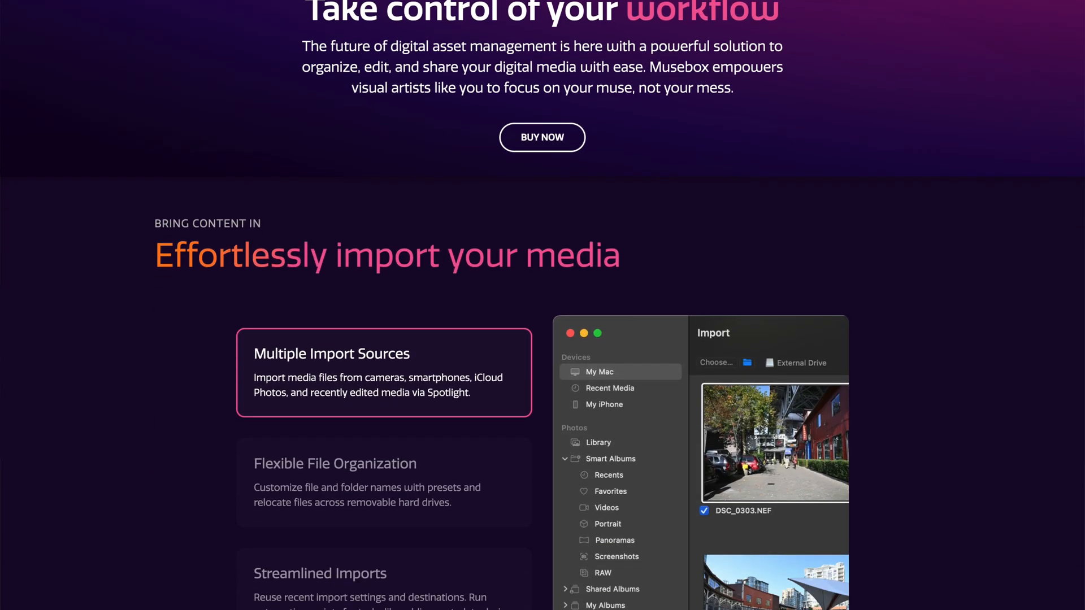
scroll(down, 3)
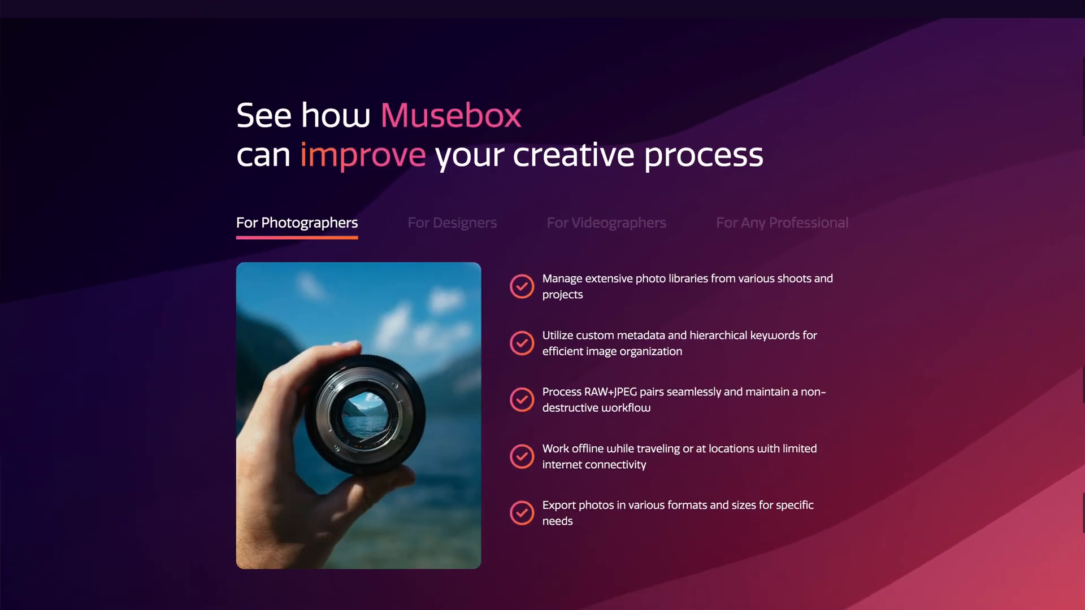
scroll(down, 3)
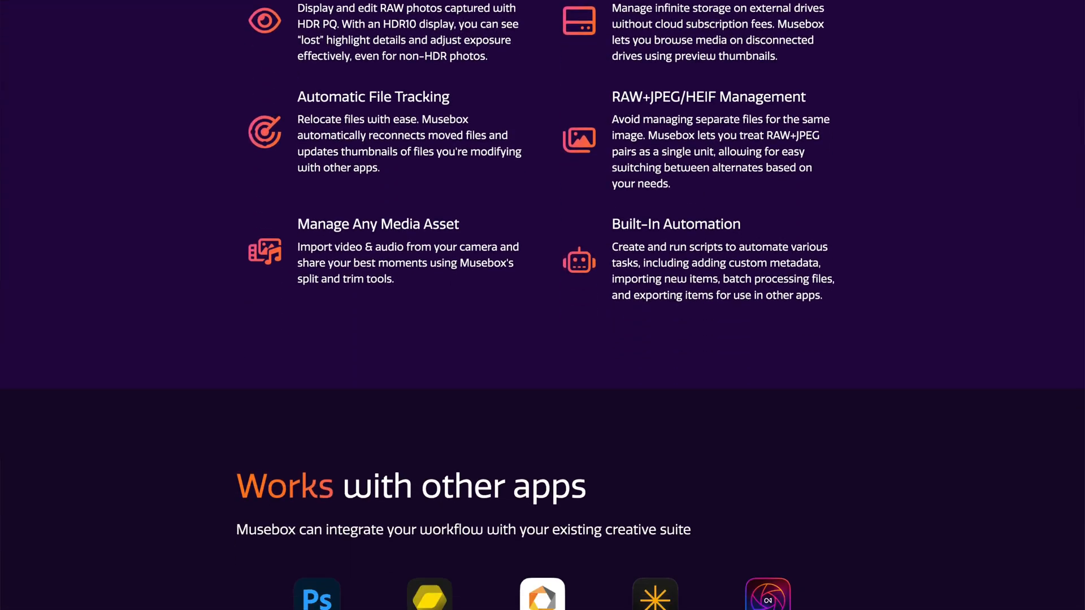
scroll(down, 3)
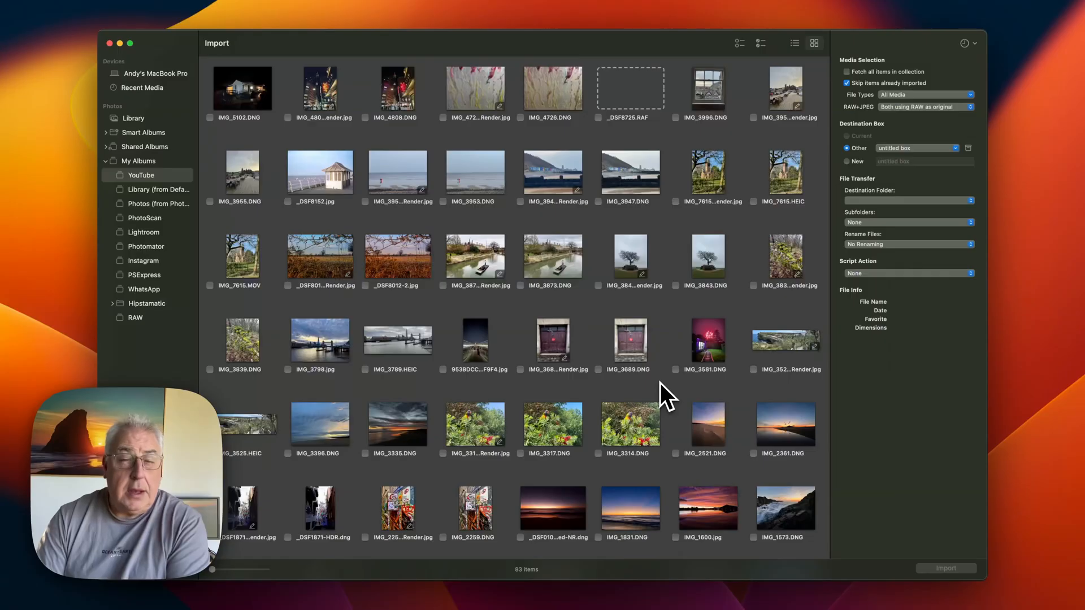
mouse_move(635, 405)
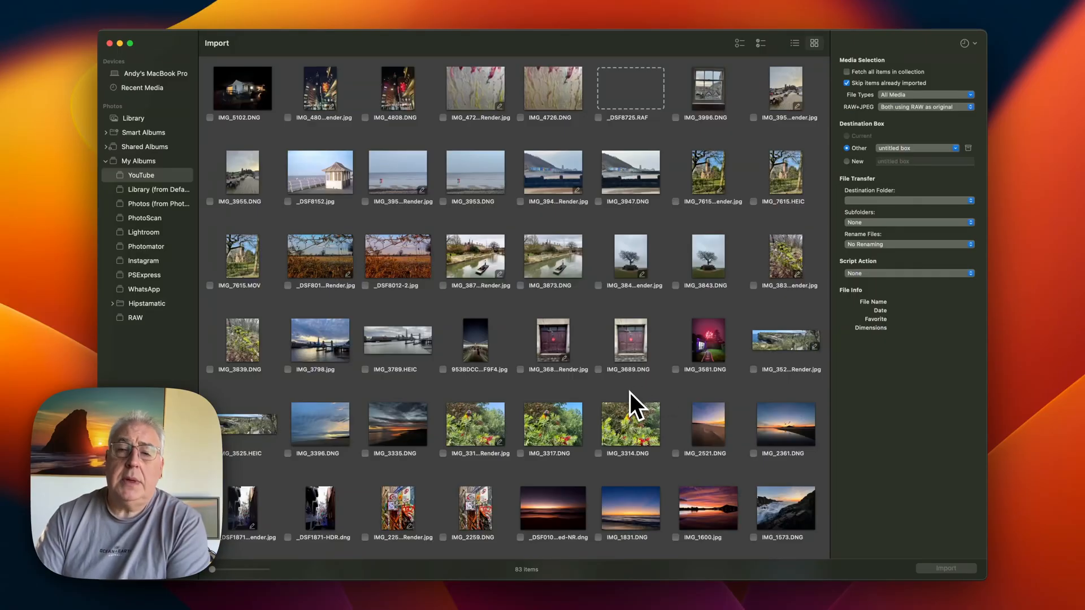
mouse_move(626, 405)
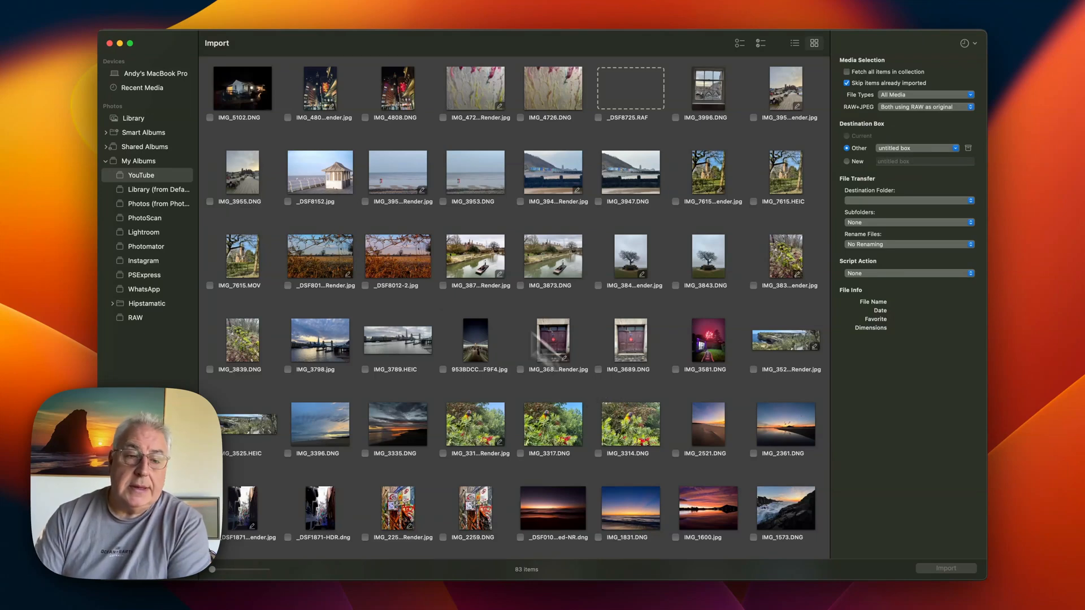
mouse_move(147, 191)
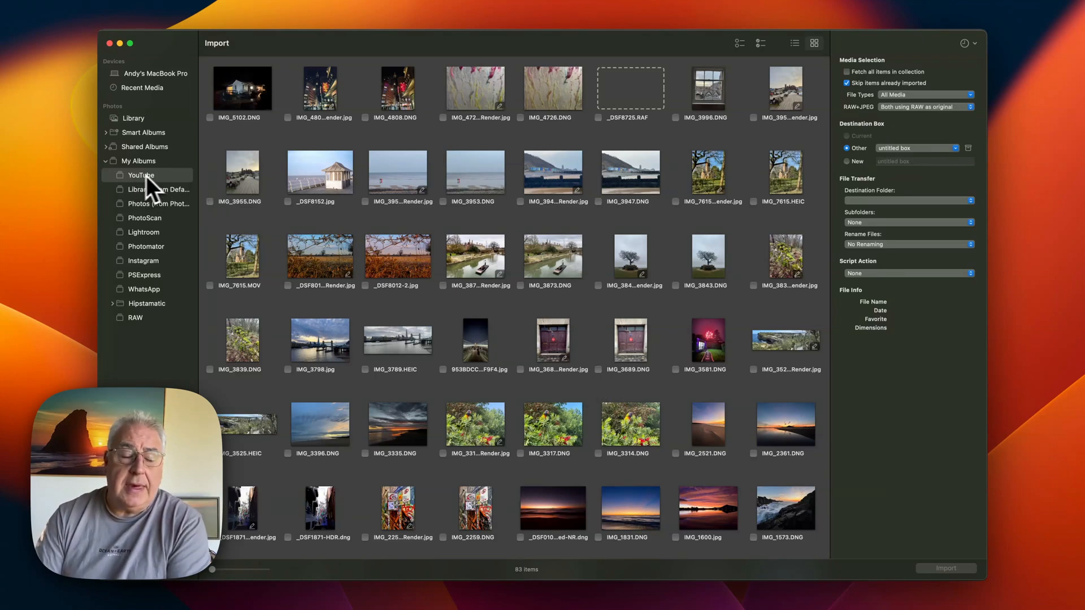
mouse_move(145, 193)
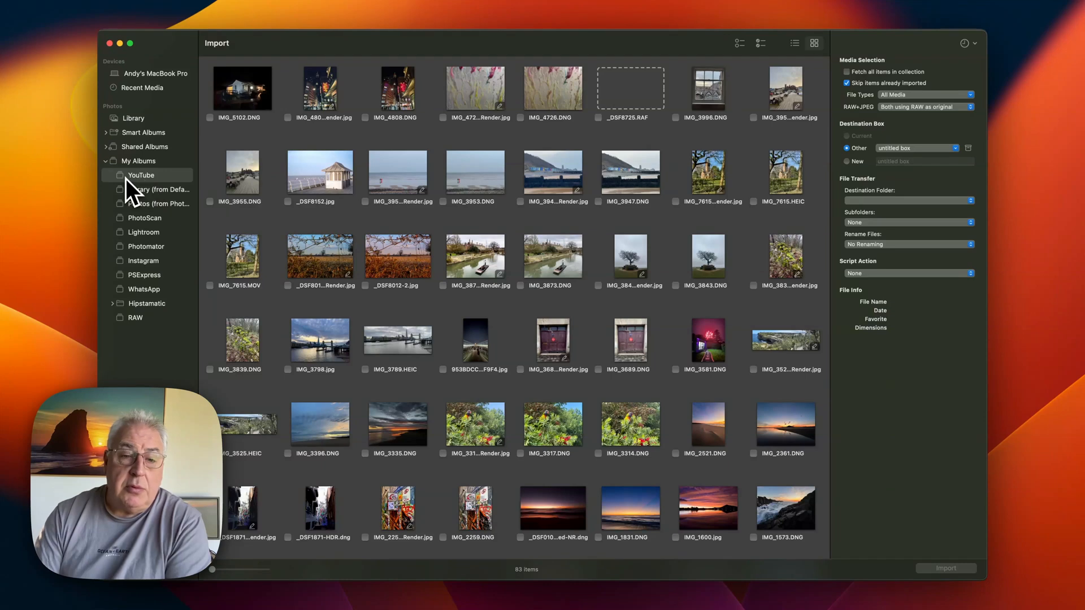
mouse_move(276, 203)
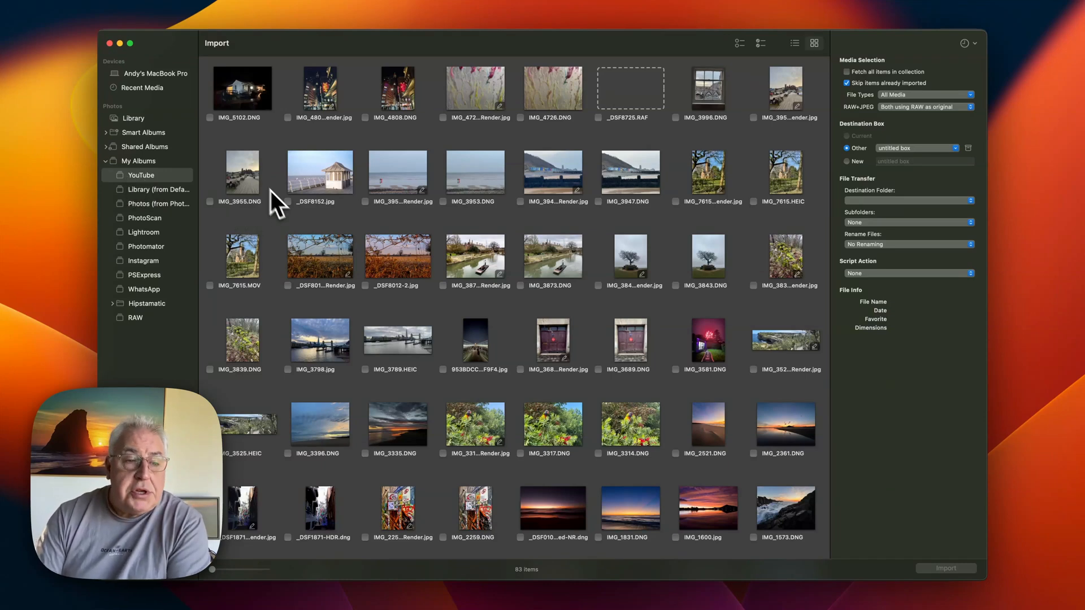
mouse_move(345, 231)
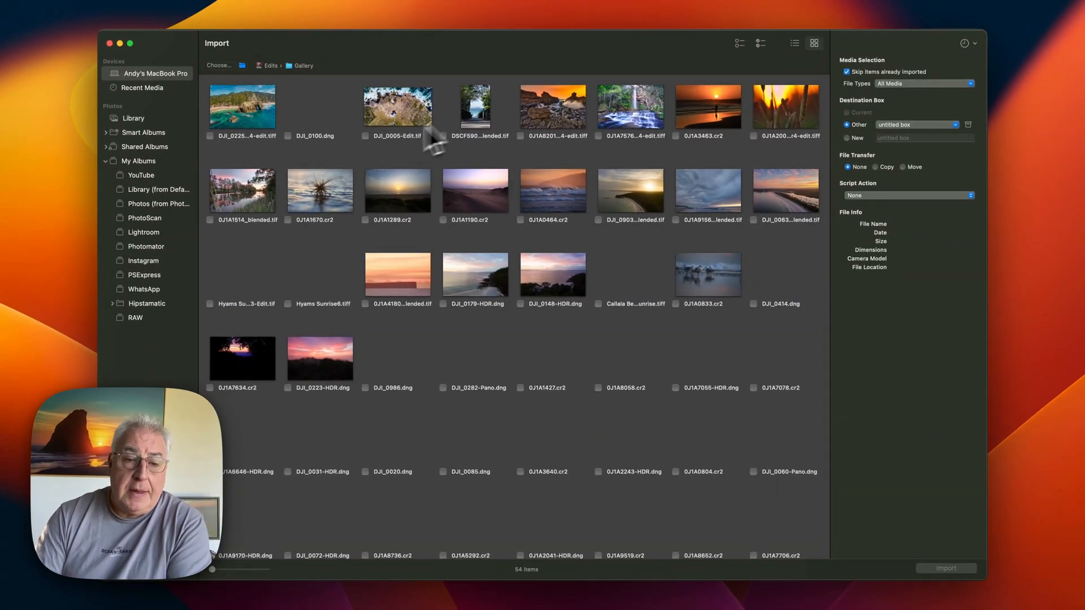
mouse_move(678, 211)
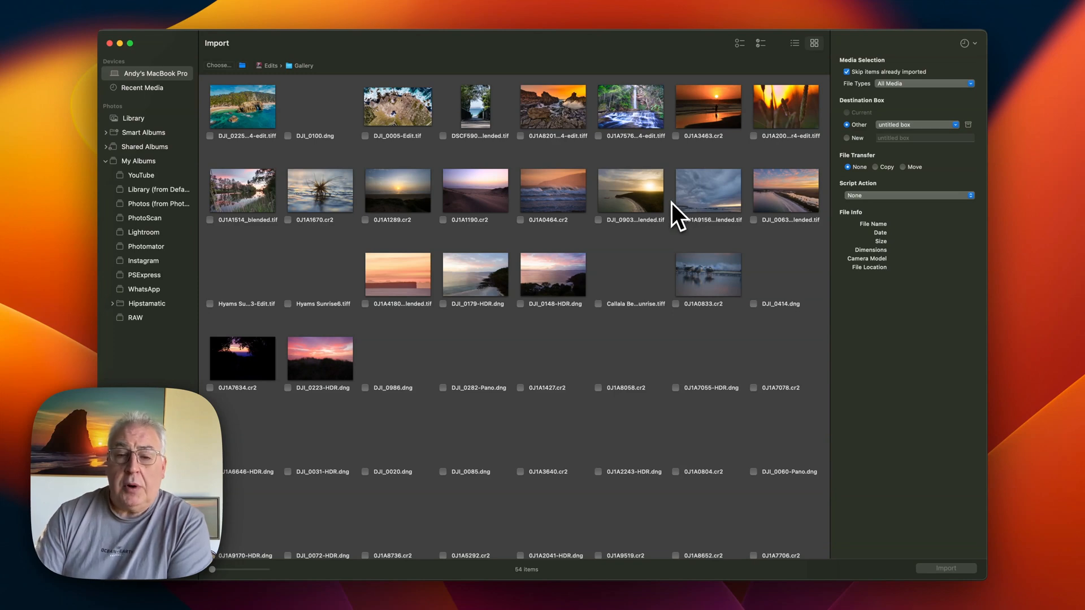
mouse_move(644, 218)
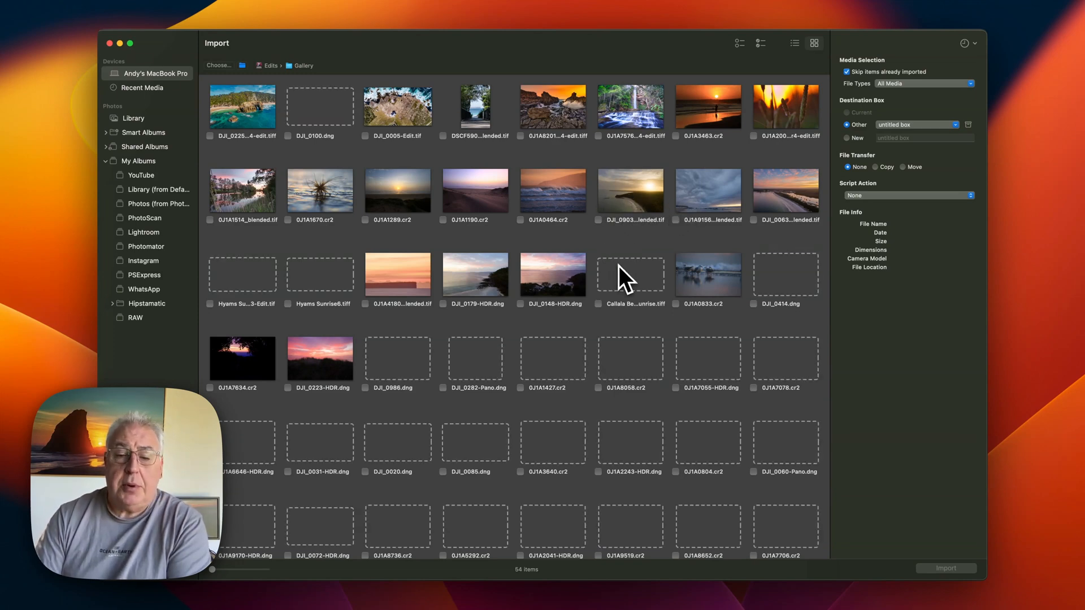
mouse_move(630, 285)
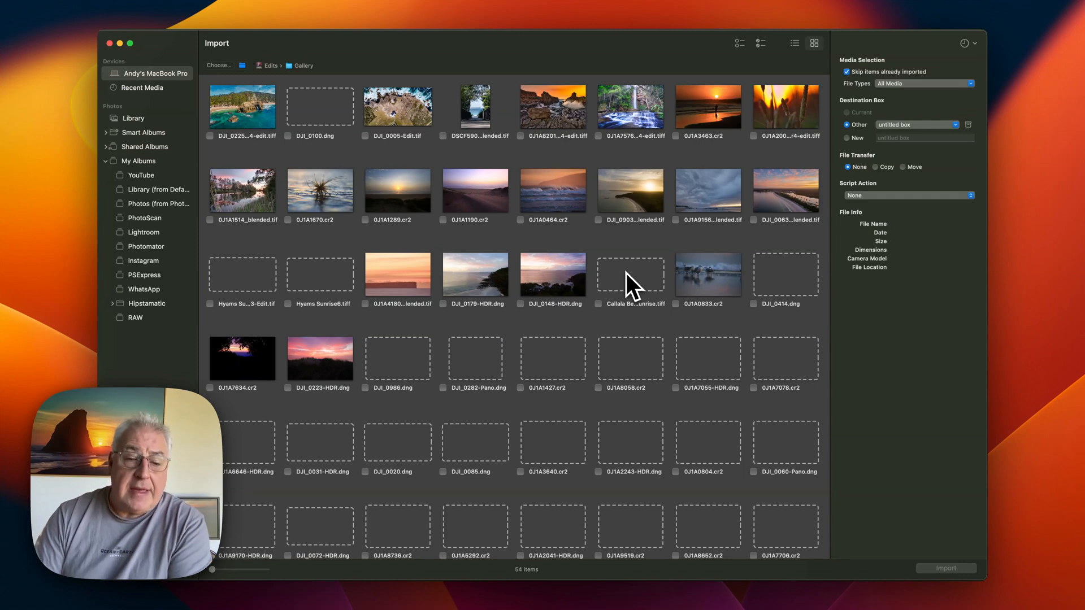
mouse_move(632, 263)
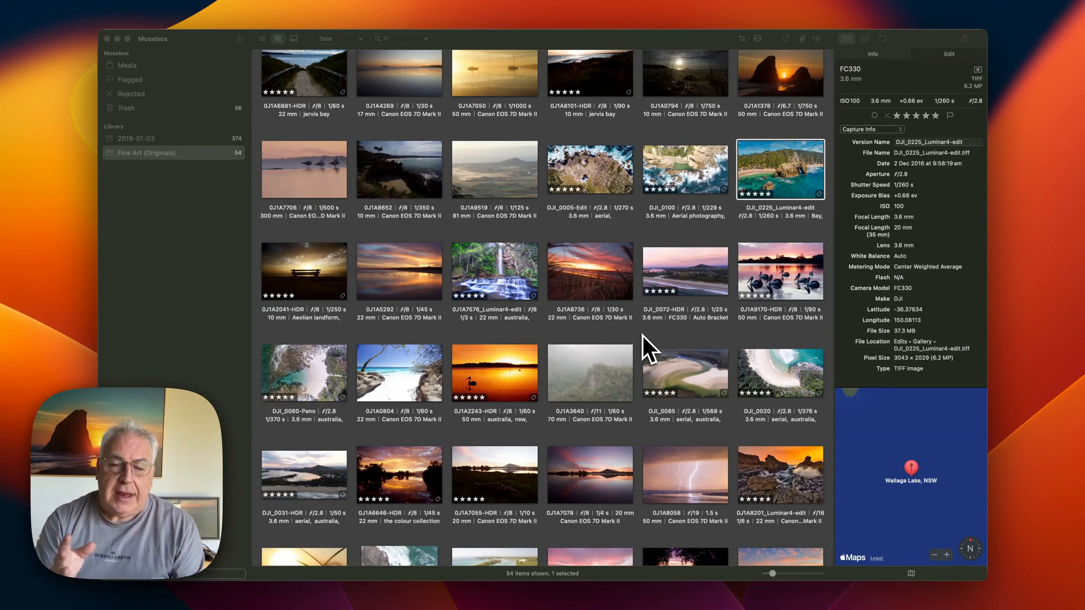
mouse_move(647, 352)
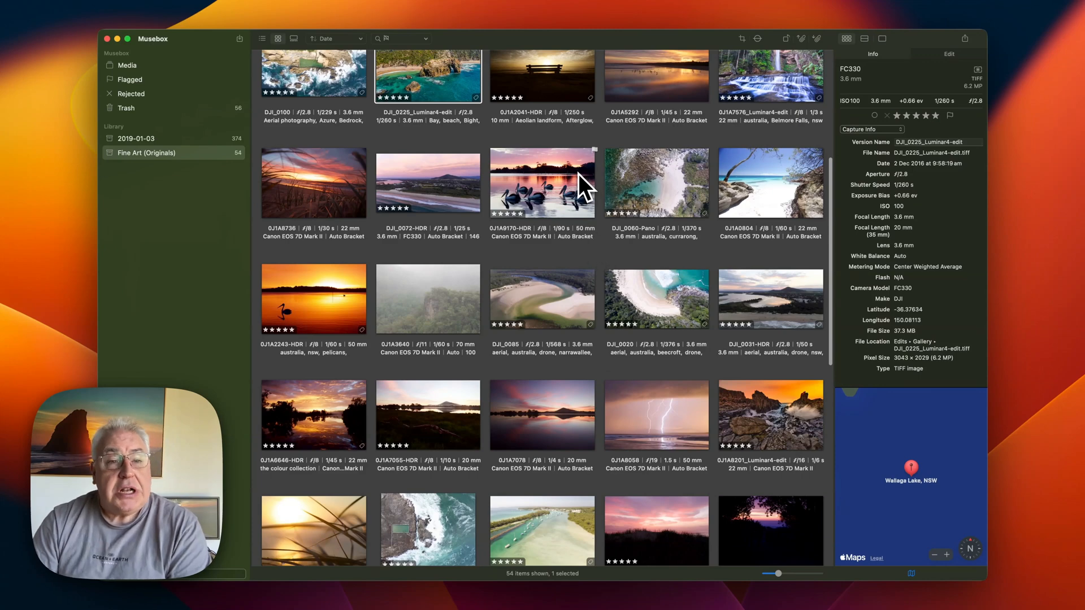
mouse_move(847, 38)
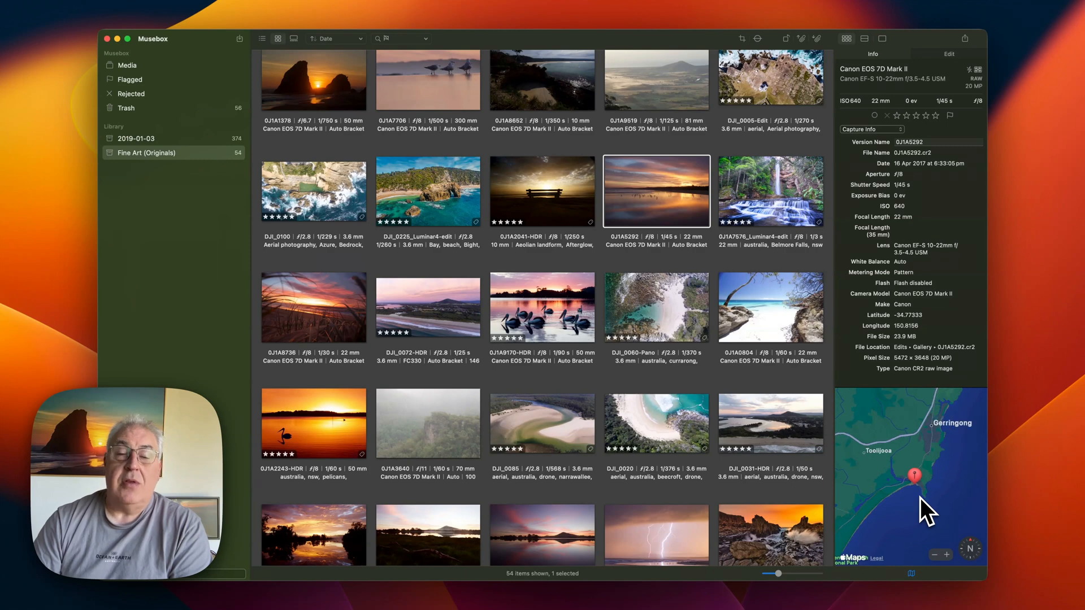
mouse_move(936, 441)
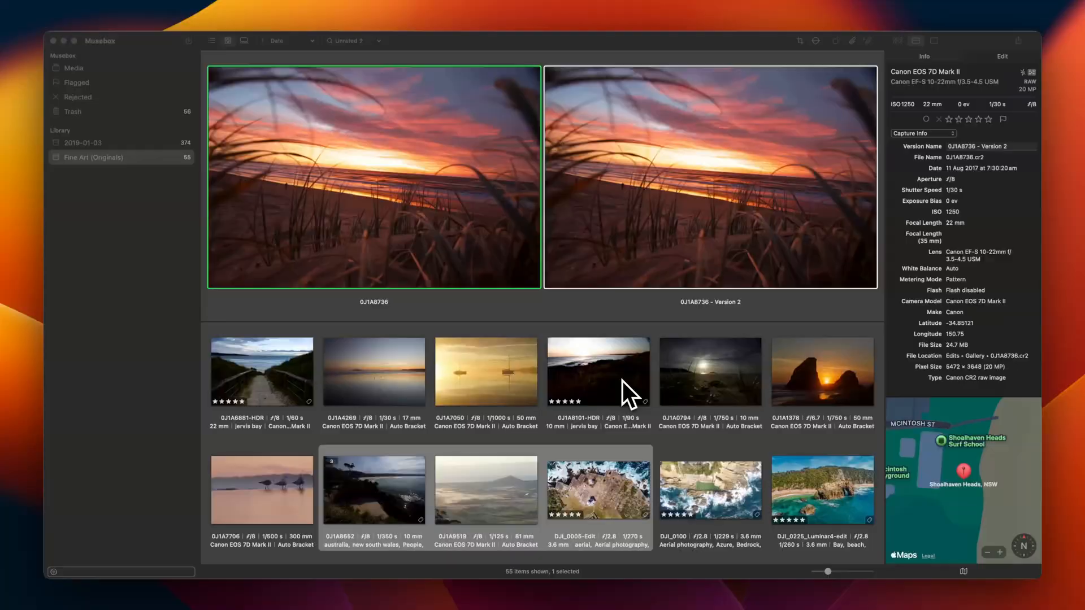
mouse_move(481, 200)
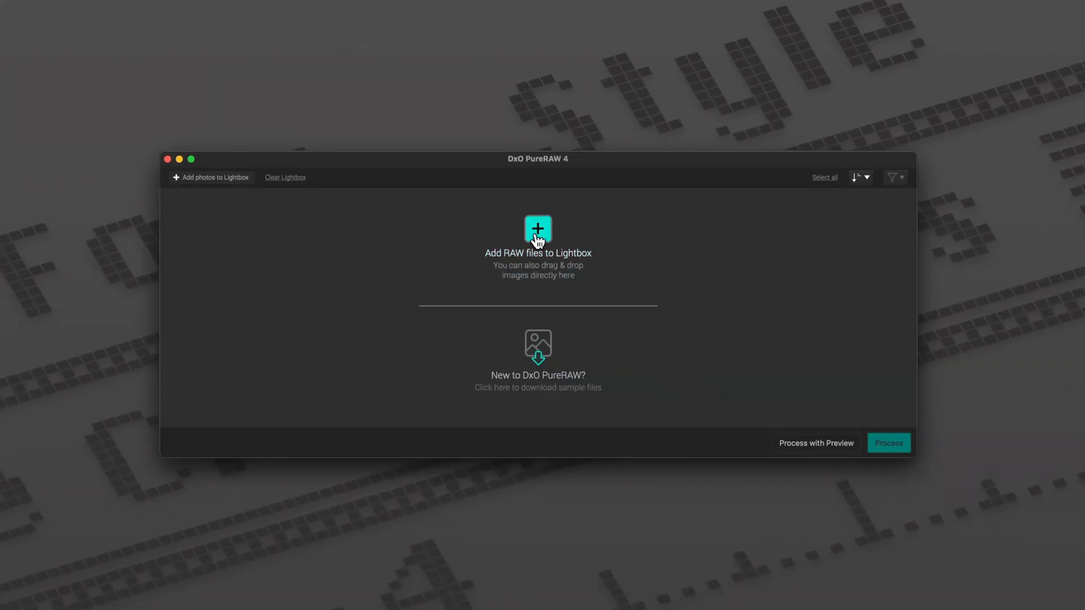
Add the RAW files to the DxO PureRAW Lightbox, keep all 120 selected, and process
click(538, 243)
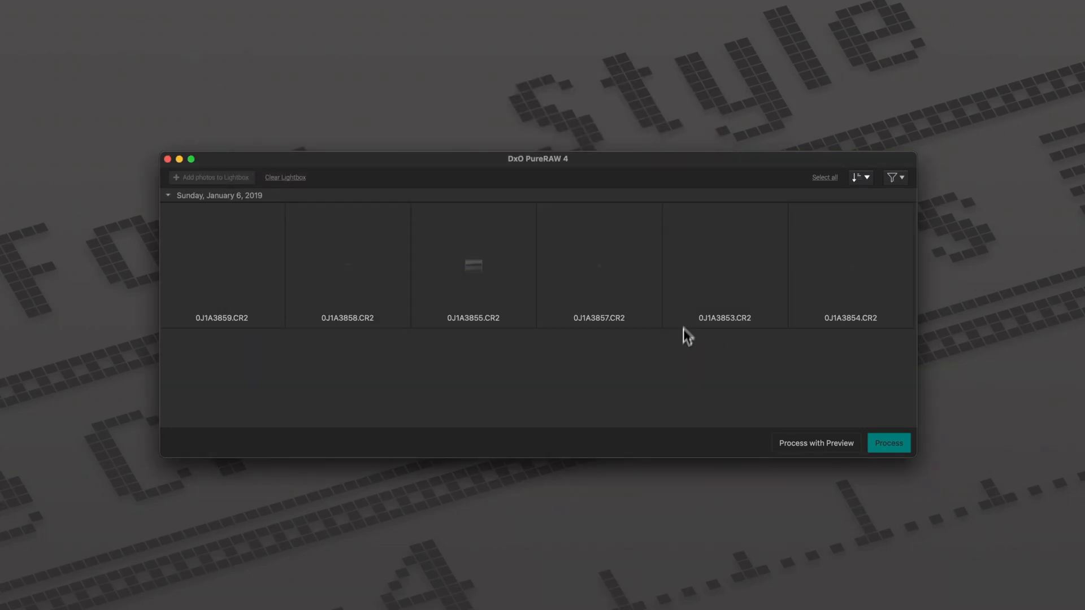
click(889, 443)
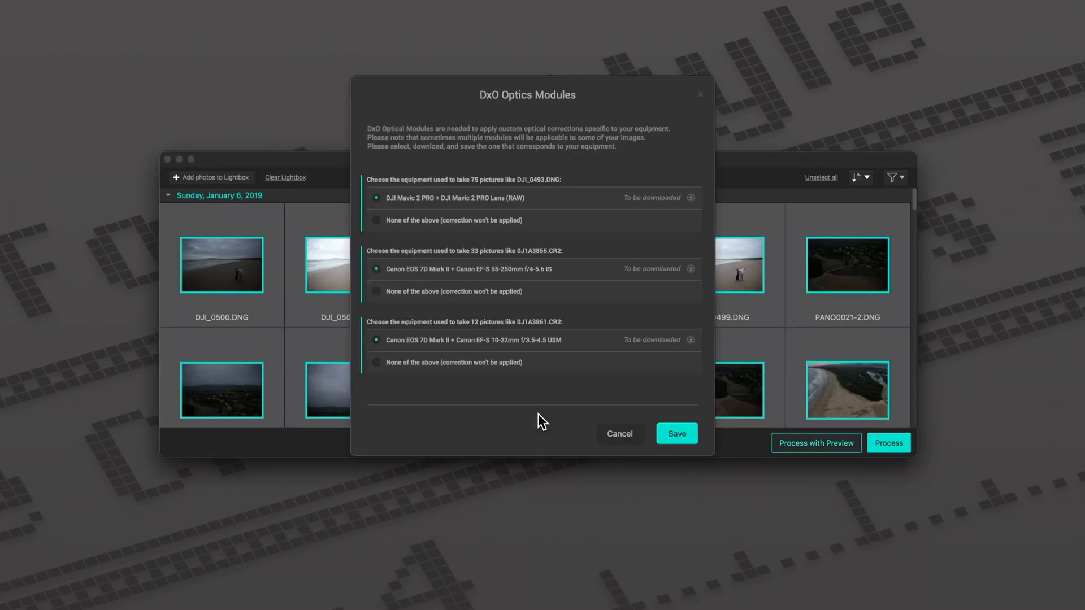
mouse_move(696, 346)
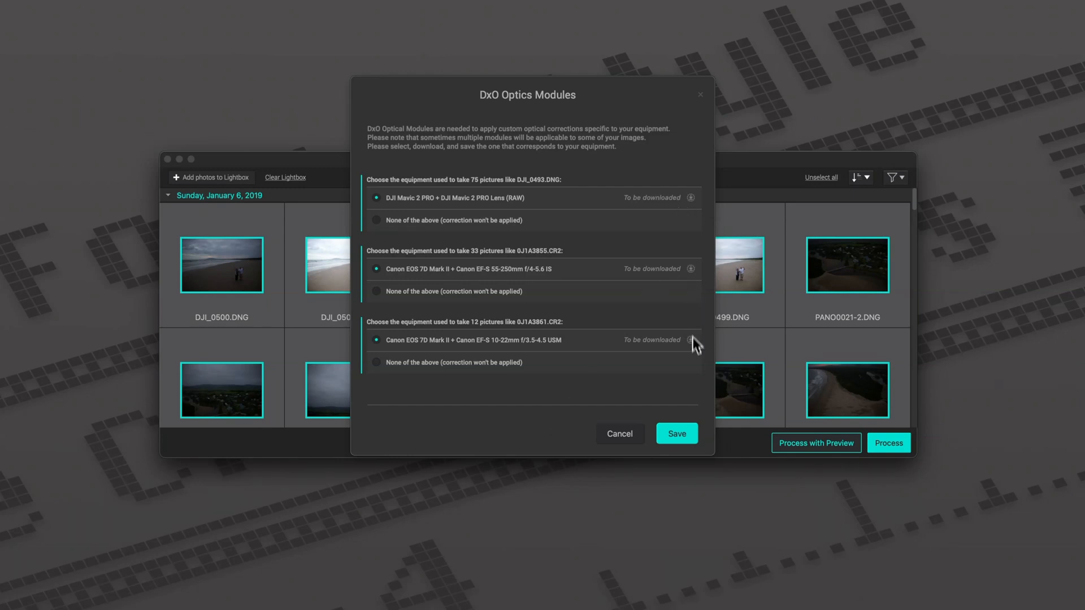
click(676, 434)
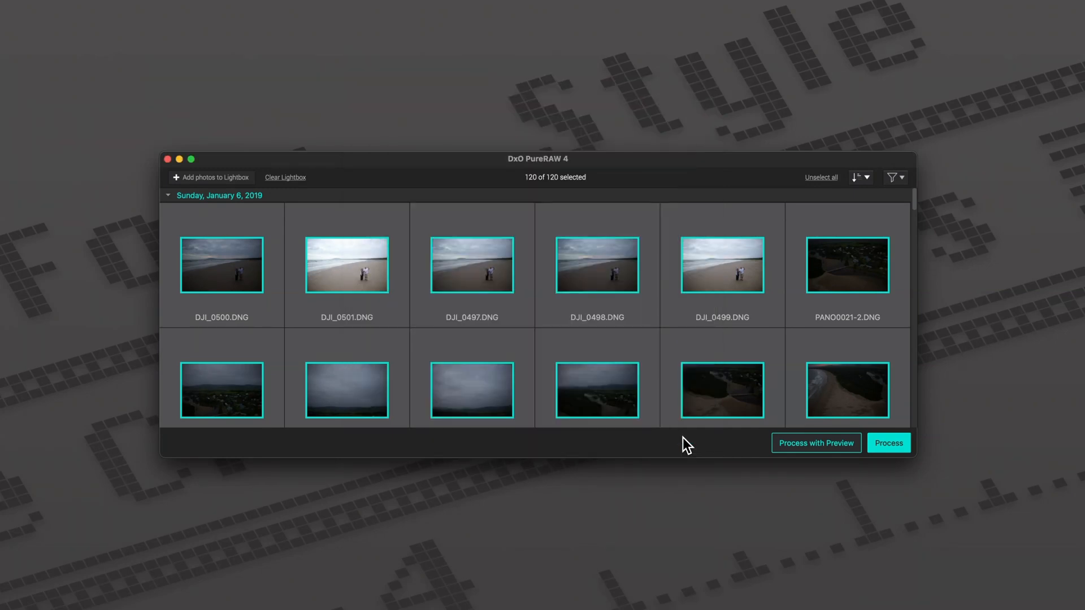
click(815, 443)
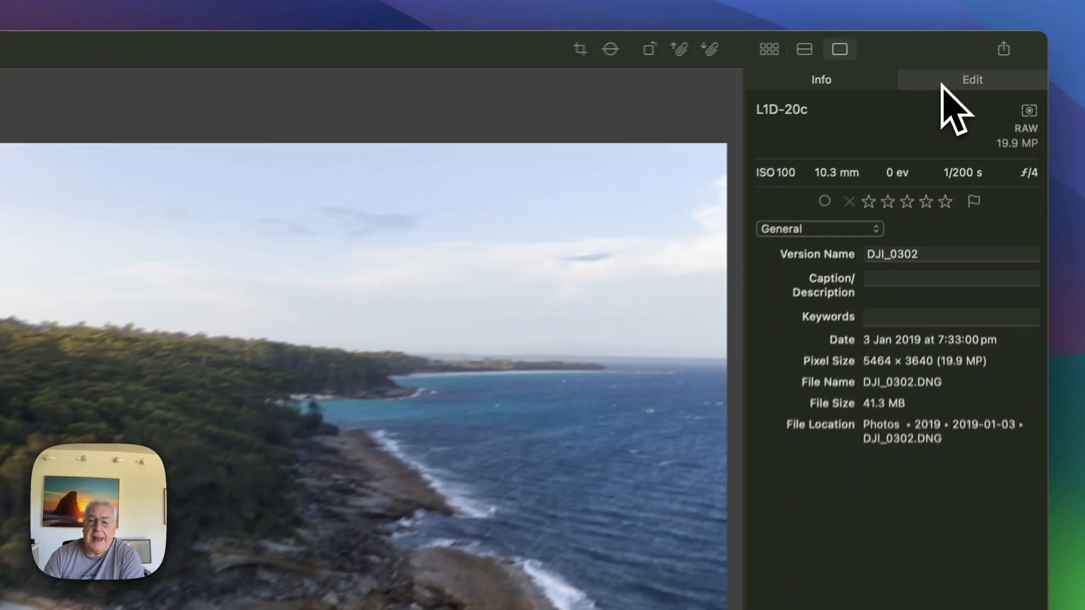
Show the Edit tab adjustments for photo DJI_0302
click(972, 79)
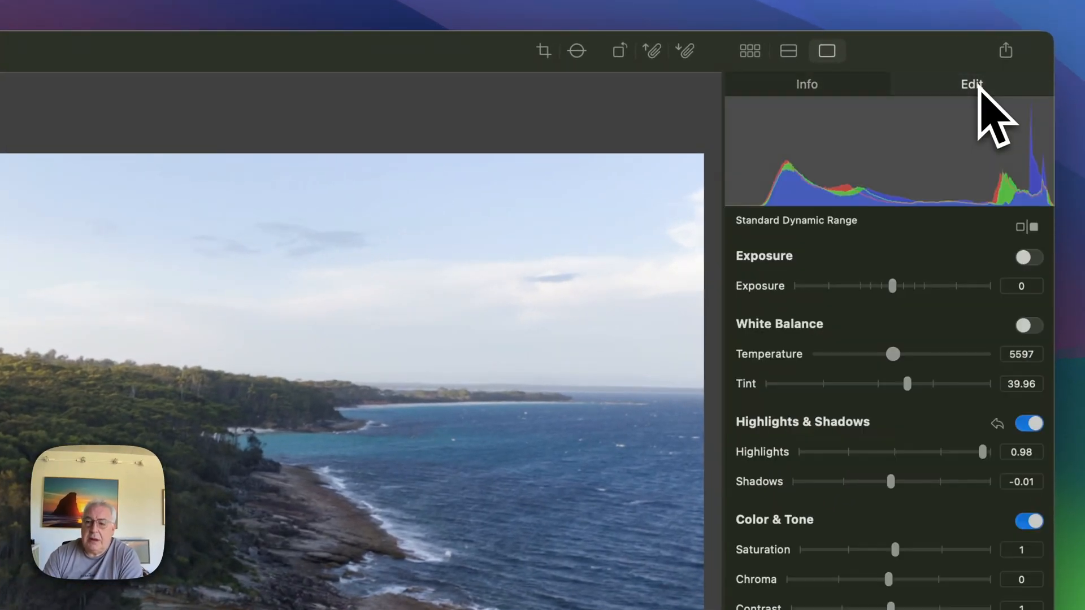
mouse_move(983, 173)
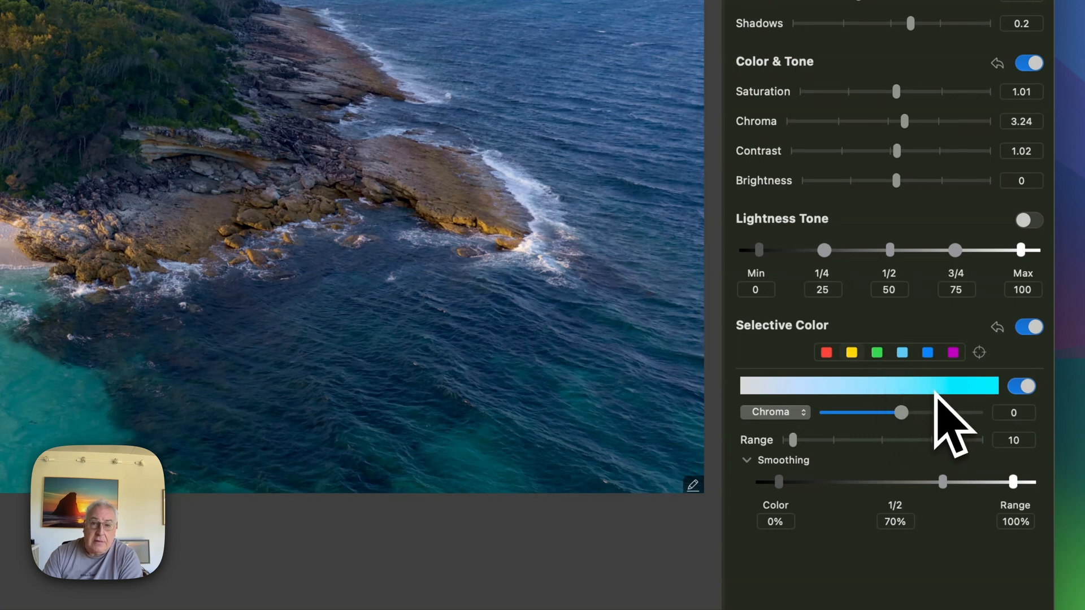
Duplicate the cyan Selective Color adjustment and pick a target colour from the photo
click(771, 412)
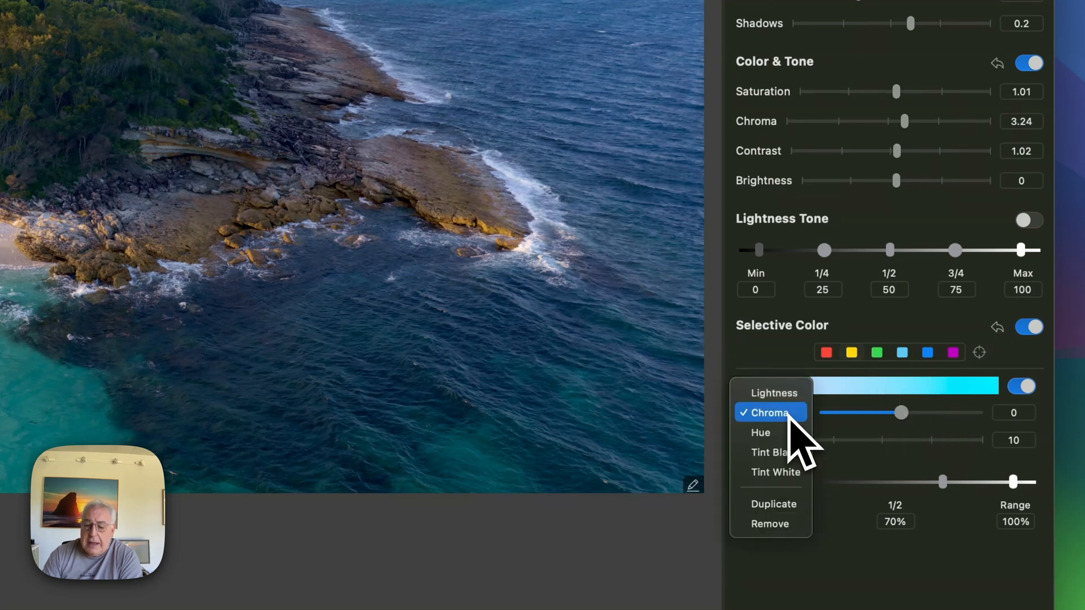
mouse_move(761, 432)
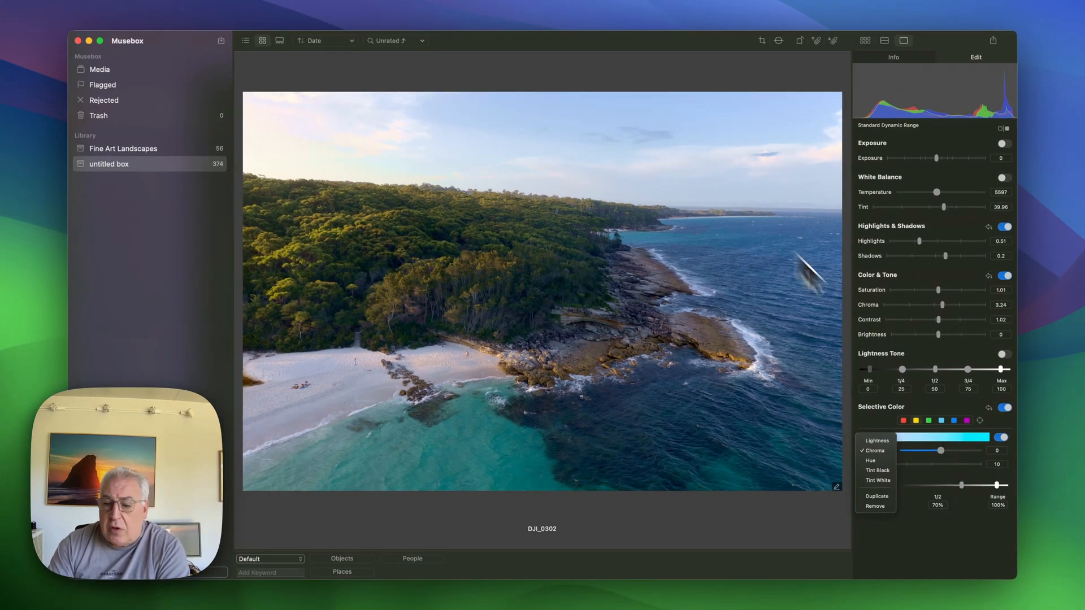
click(875, 450)
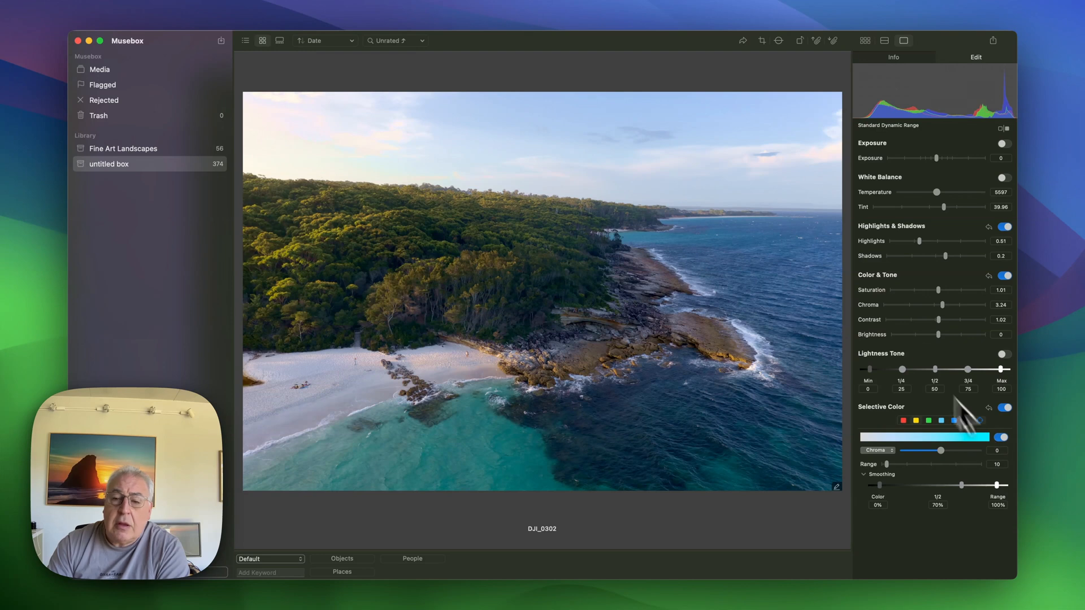
click(979, 420)
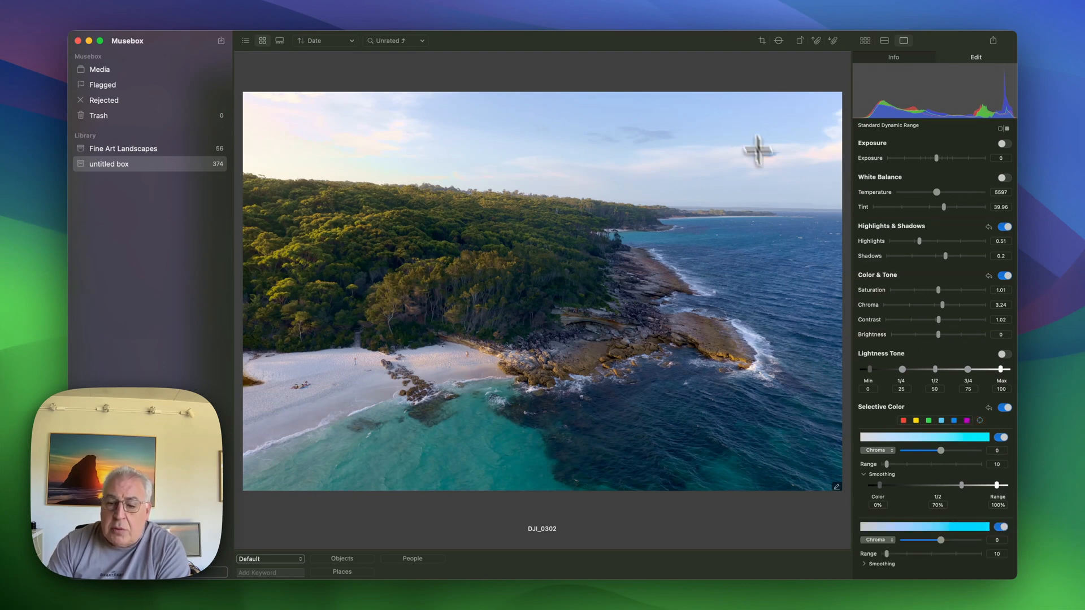
mouse_move(903, 471)
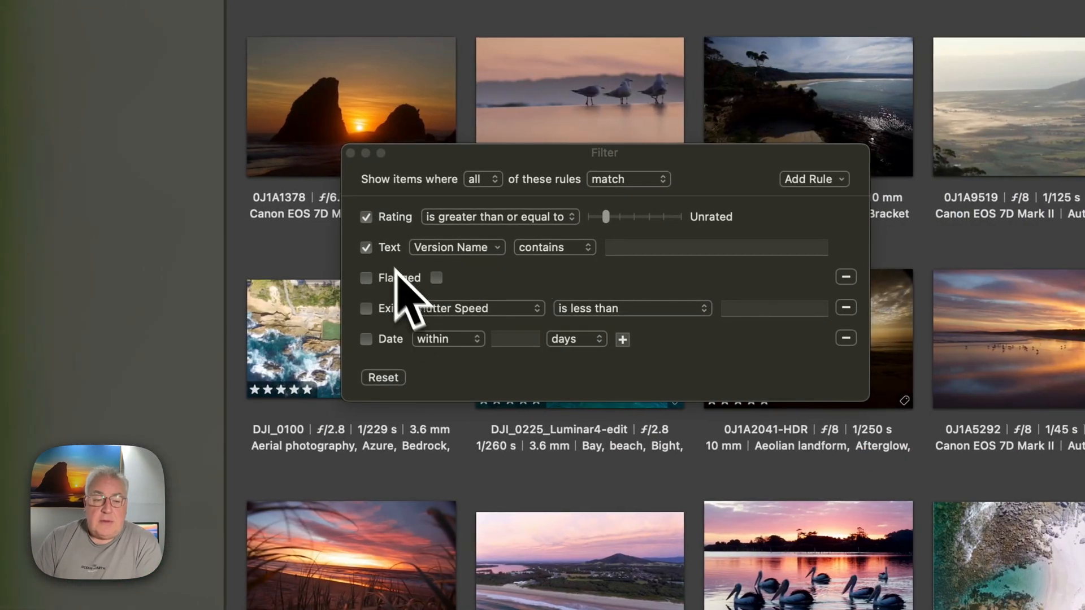
mouse_move(406, 318)
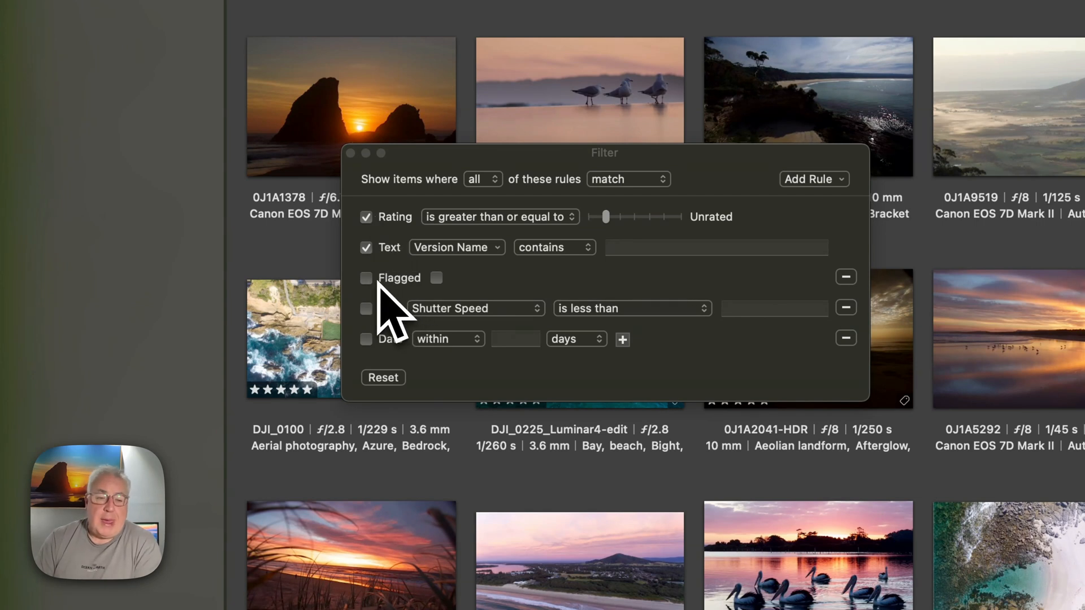
mouse_move(429, 360)
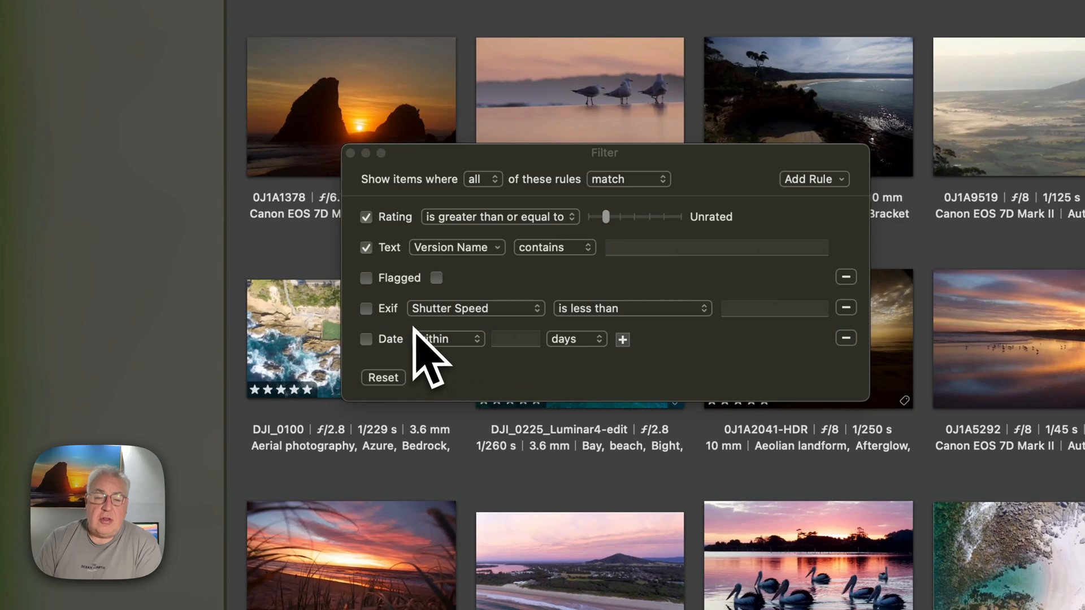
mouse_move(398, 373)
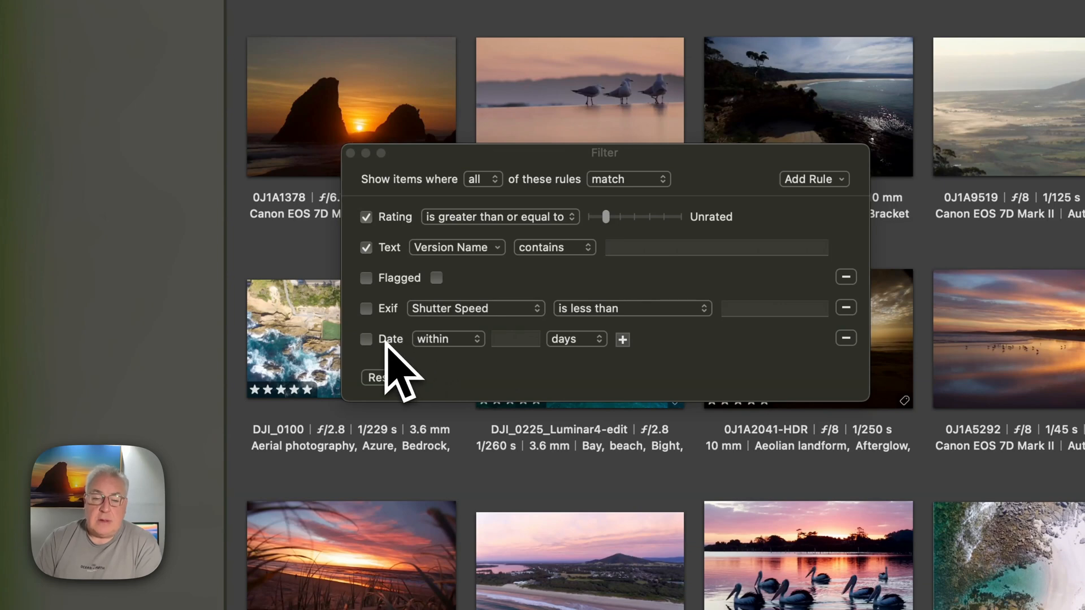
mouse_move(654, 360)
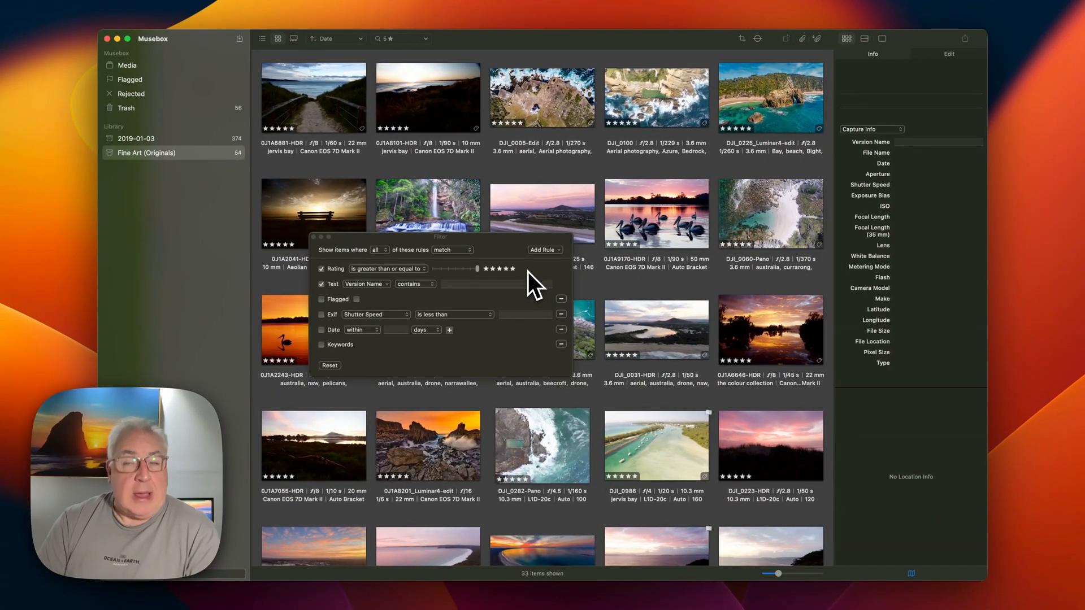
mouse_move(516, 298)
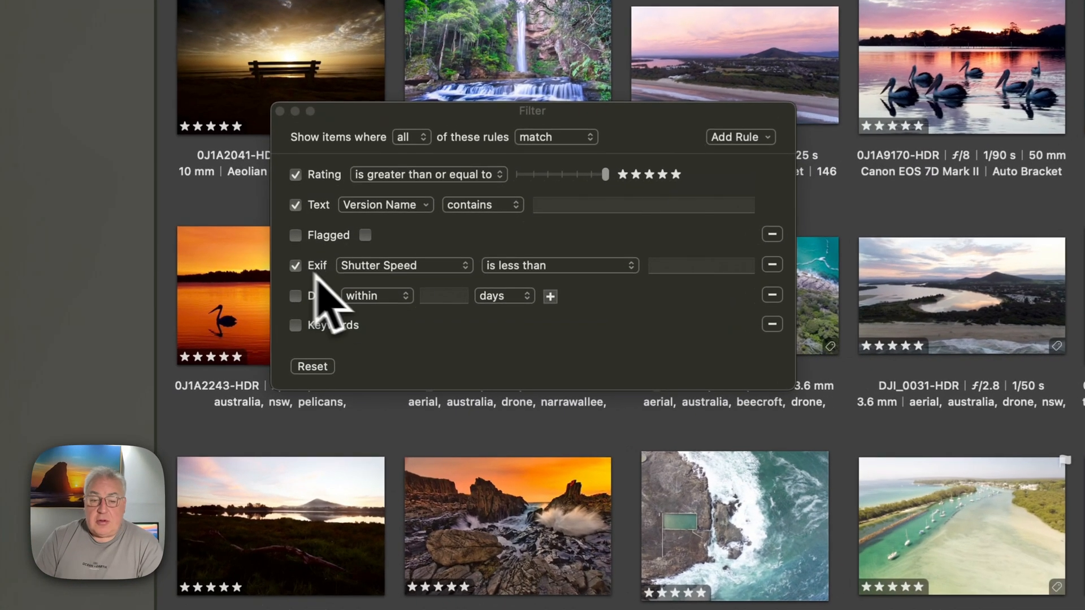
Set the Exif filter rule to ISO less than 200
click(404, 265)
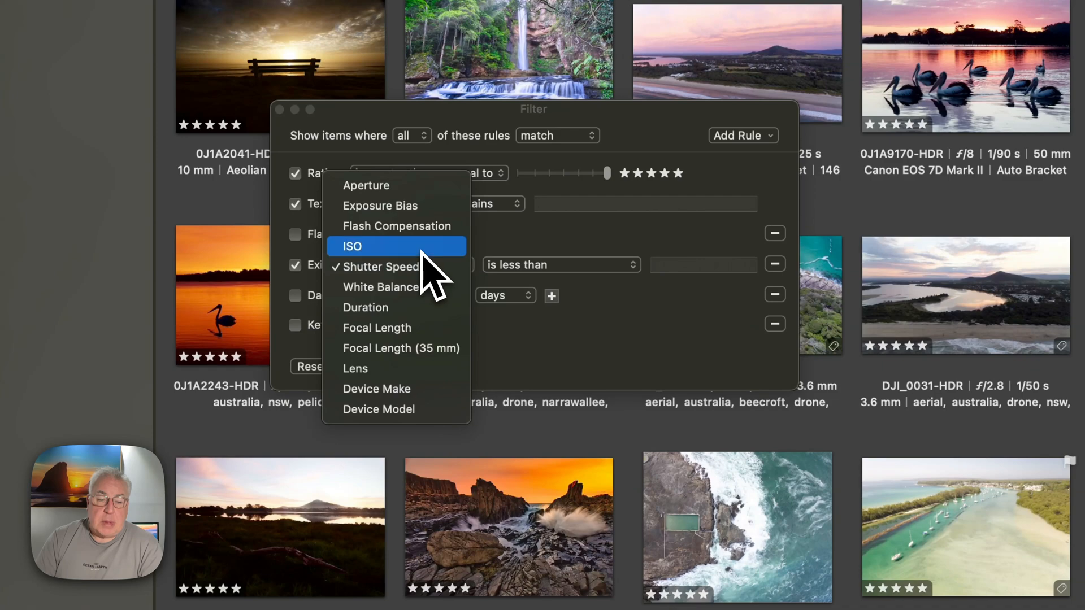
click(352, 246)
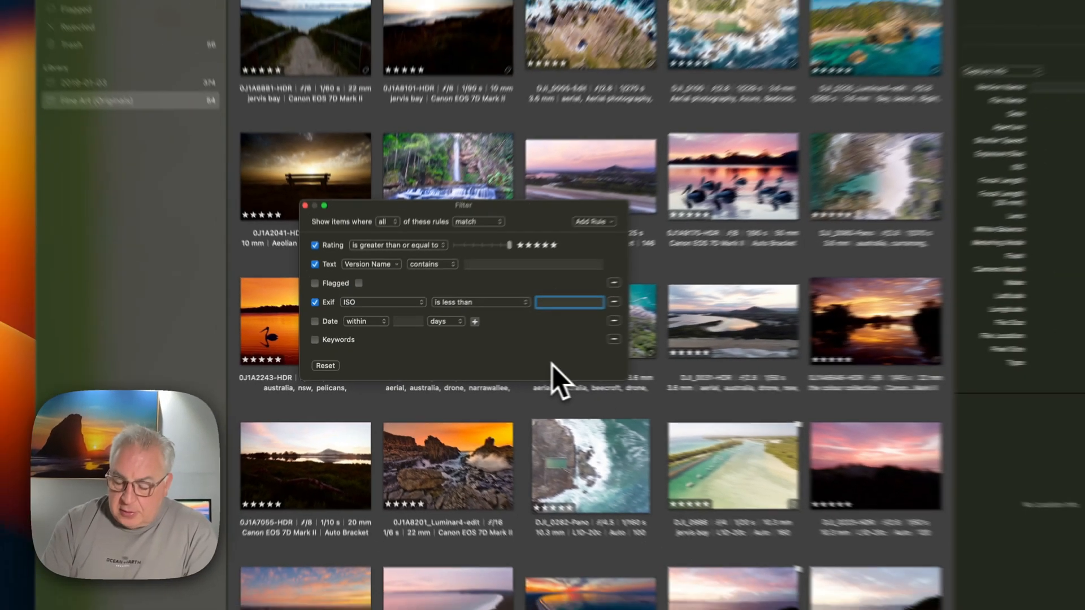
text(200)
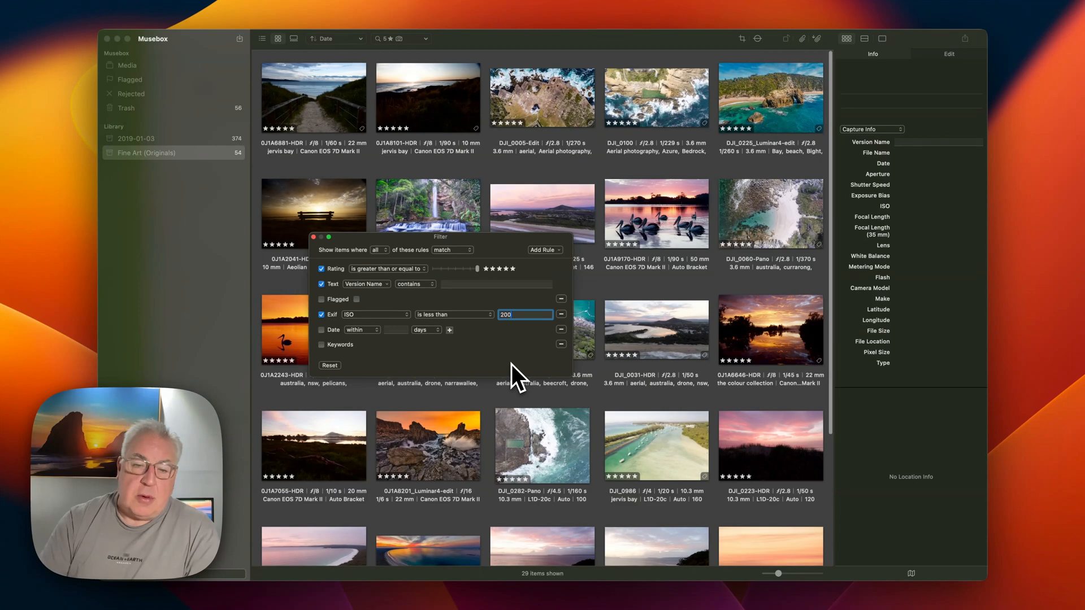
mouse_move(674, 318)
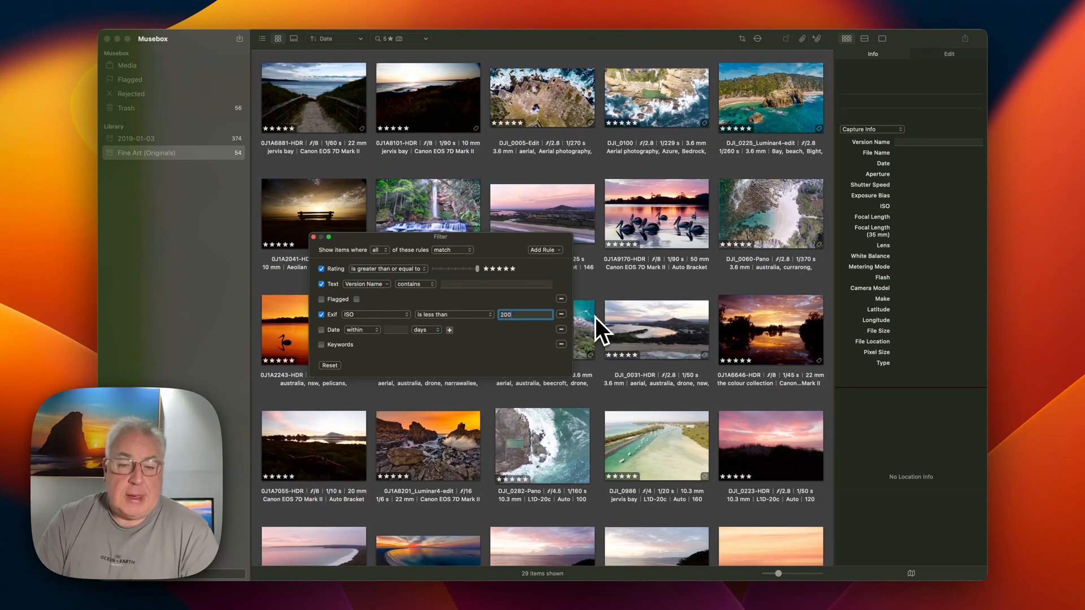
Choose Edit with Application for DJI_0225_Luminar4-edit and dismiss the external editor list
right_click(456, 270)
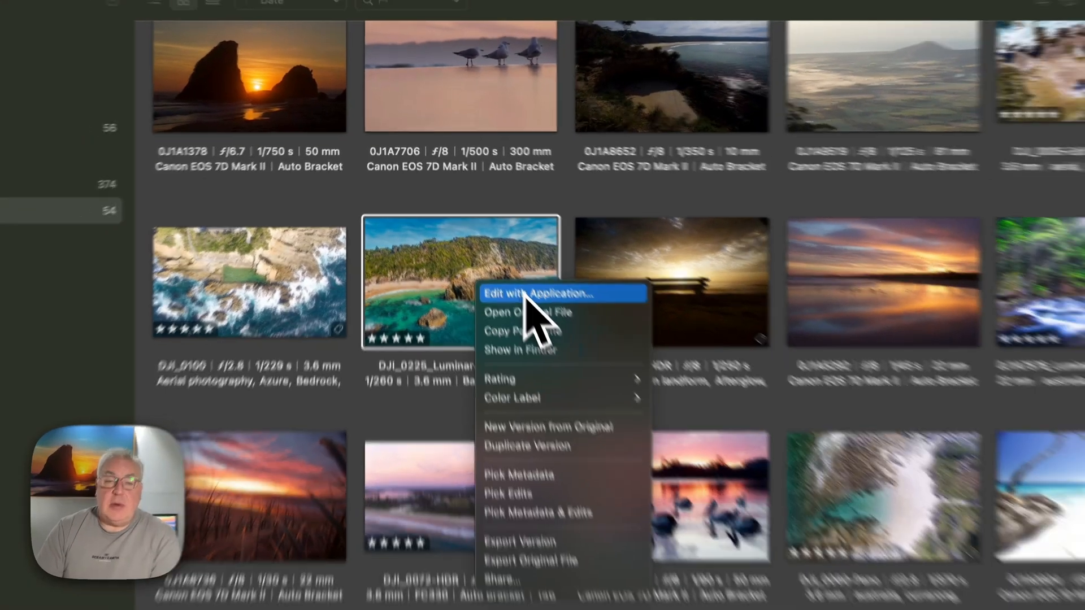
click(547, 293)
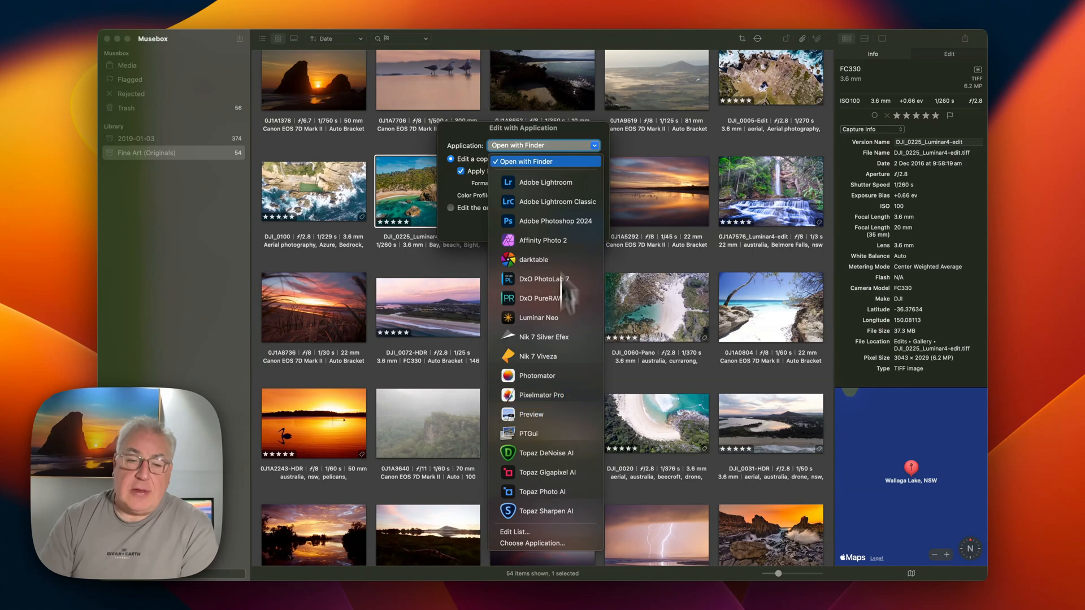
mouse_move(543, 240)
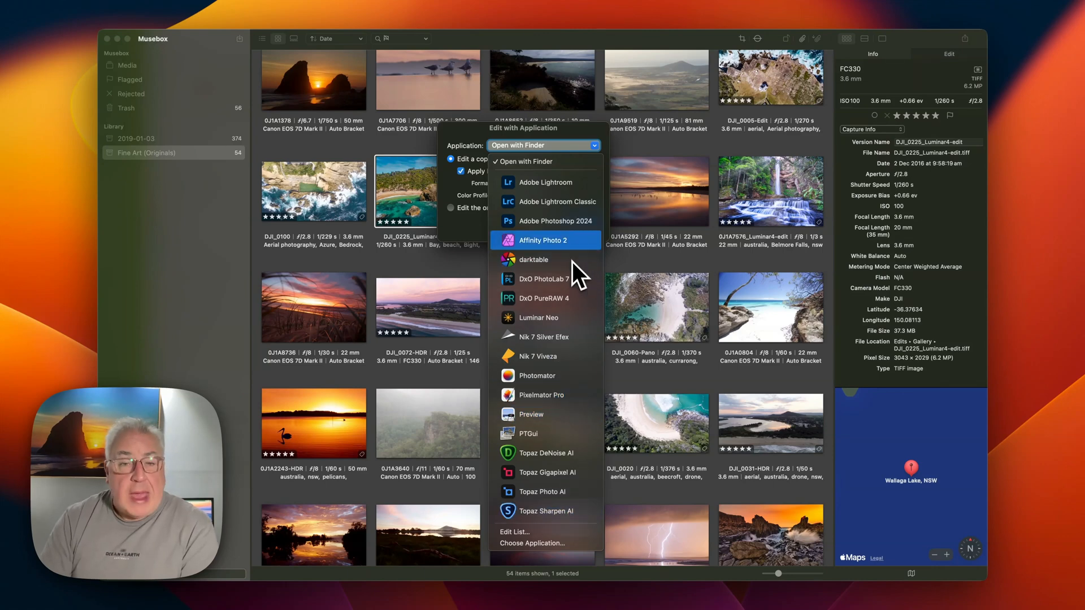
click(543, 145)
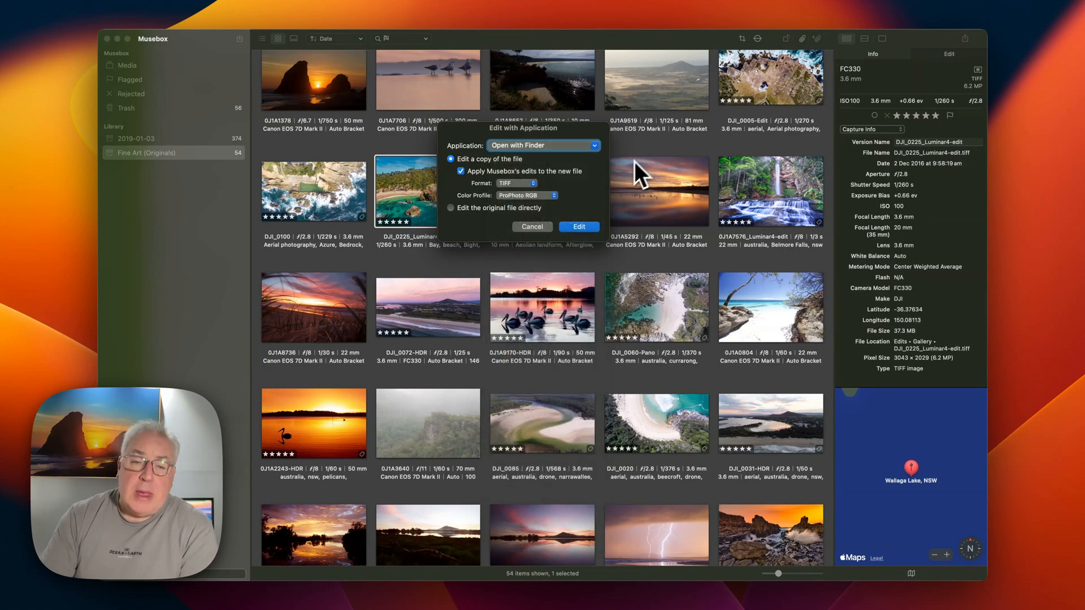
Set the Export Version preset to TIFF, sRGB, fit long edge 2000 pixels
right_click(428, 192)
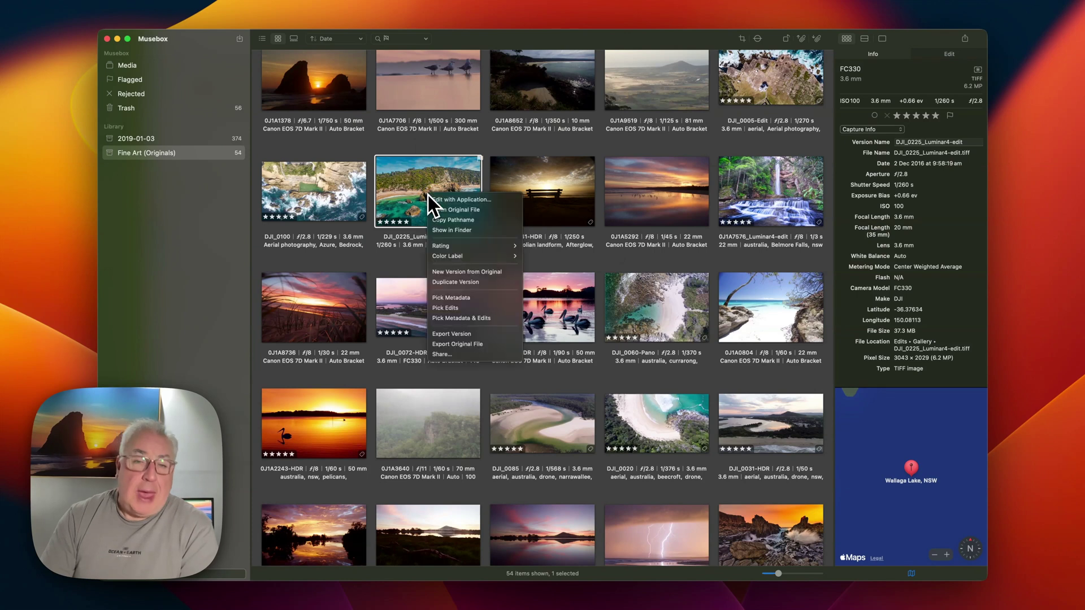
mouse_move(474, 334)
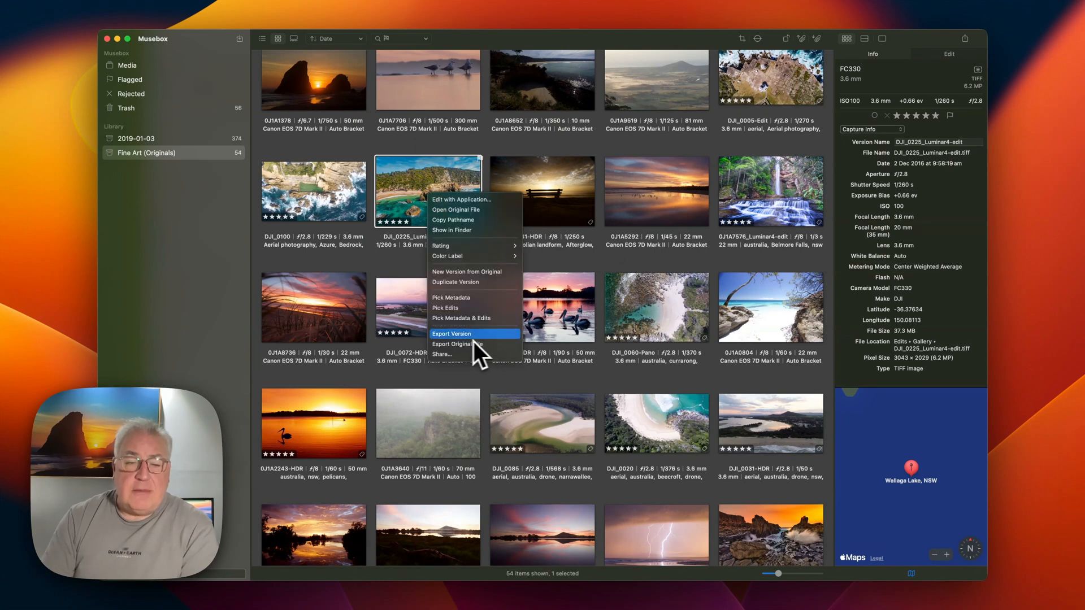
mouse_move(482, 349)
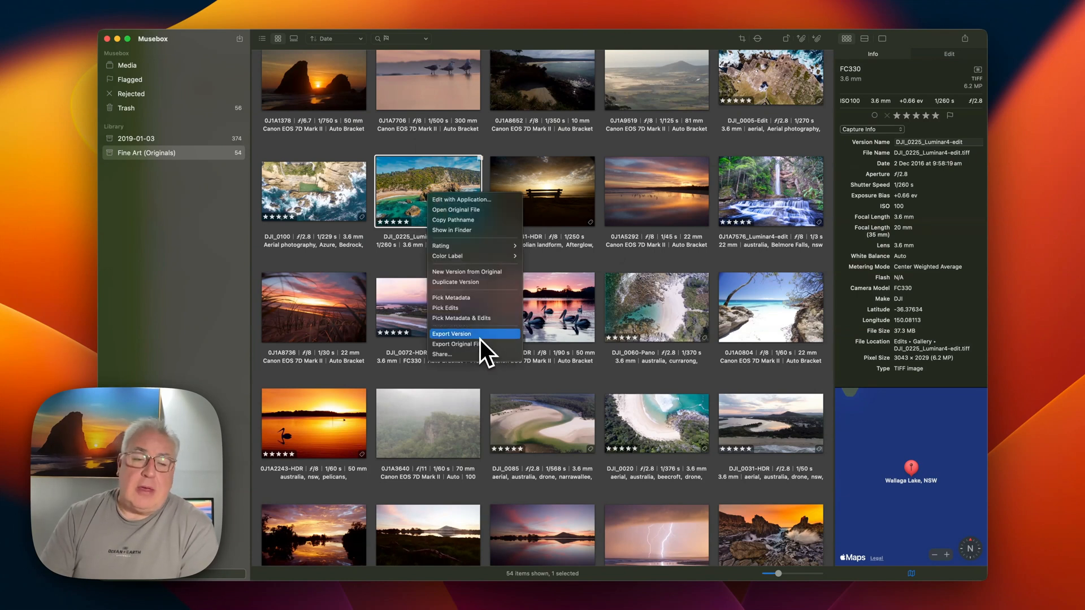
click(451, 334)
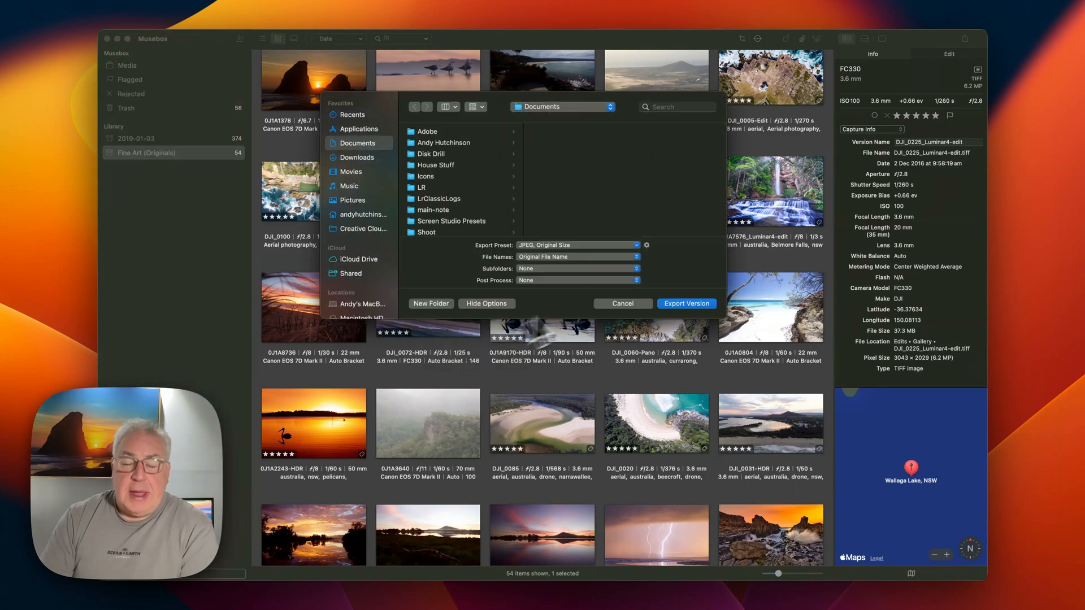
click(644, 244)
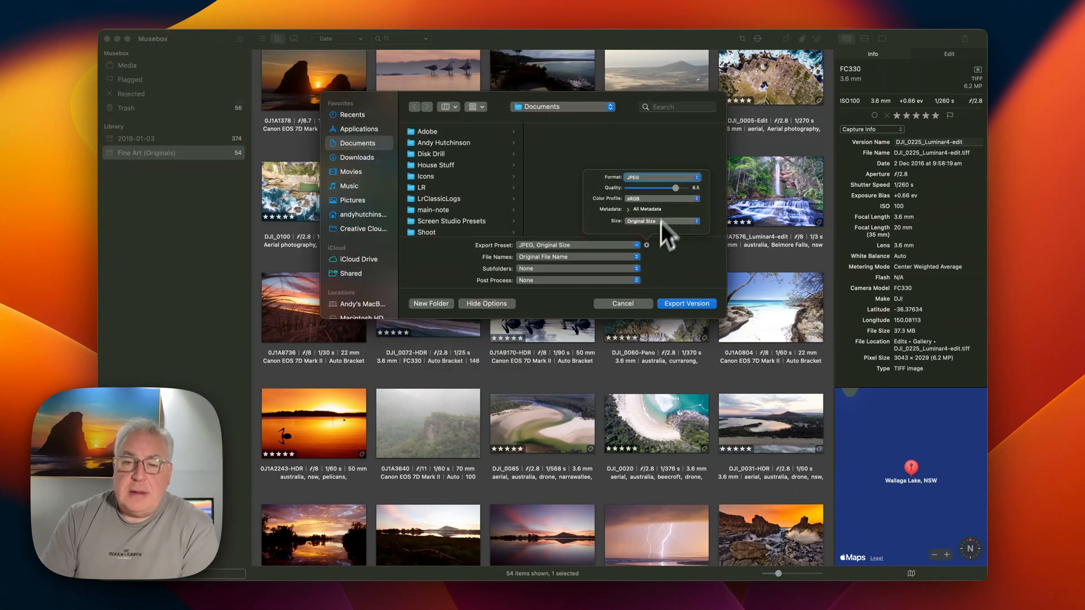
click(677, 177)
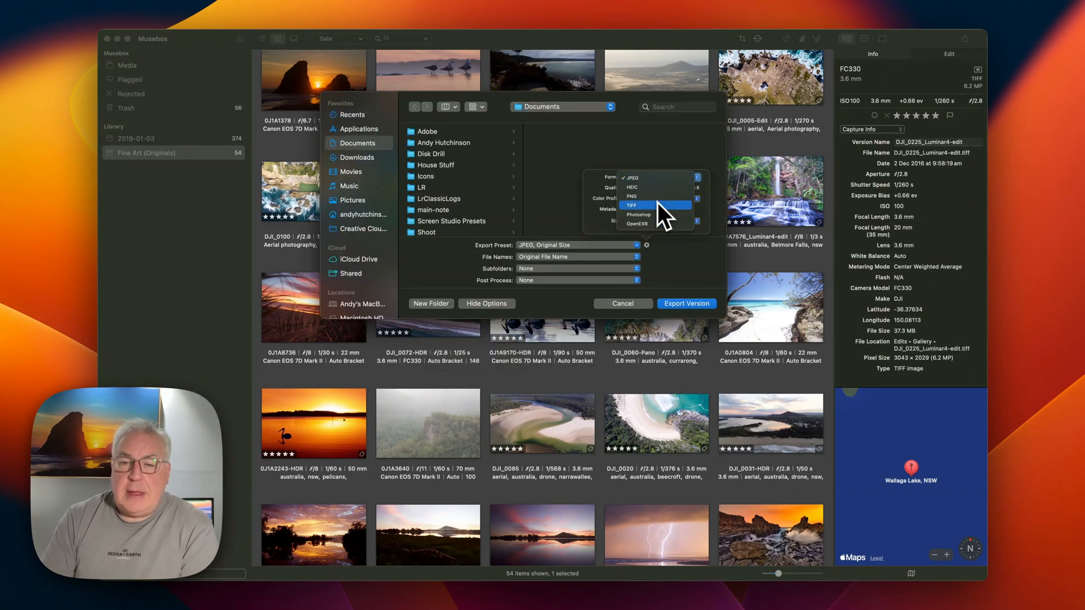
click(632, 205)
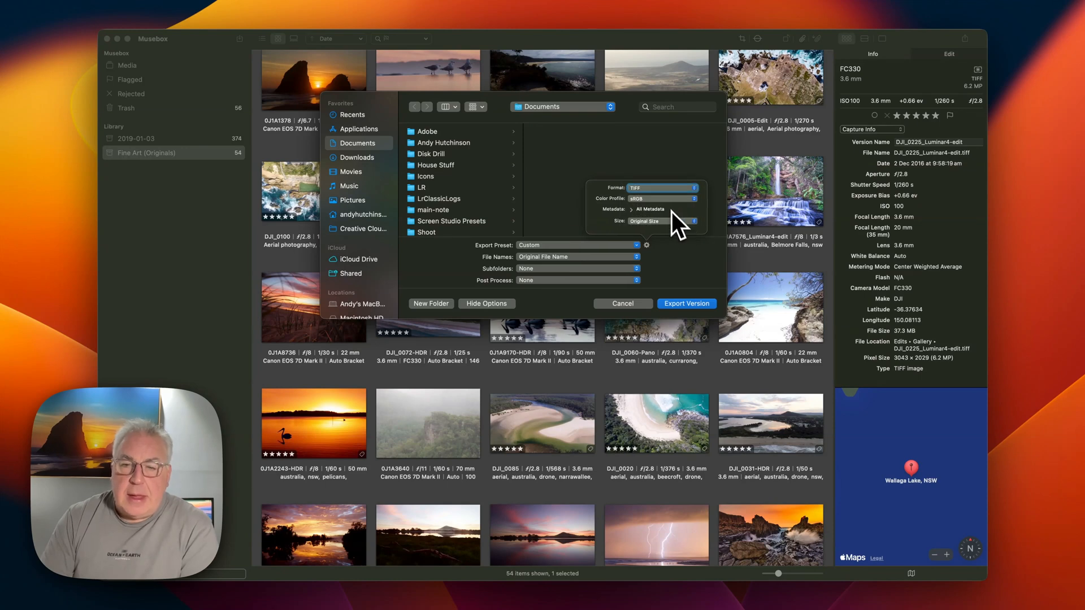
click(681, 197)
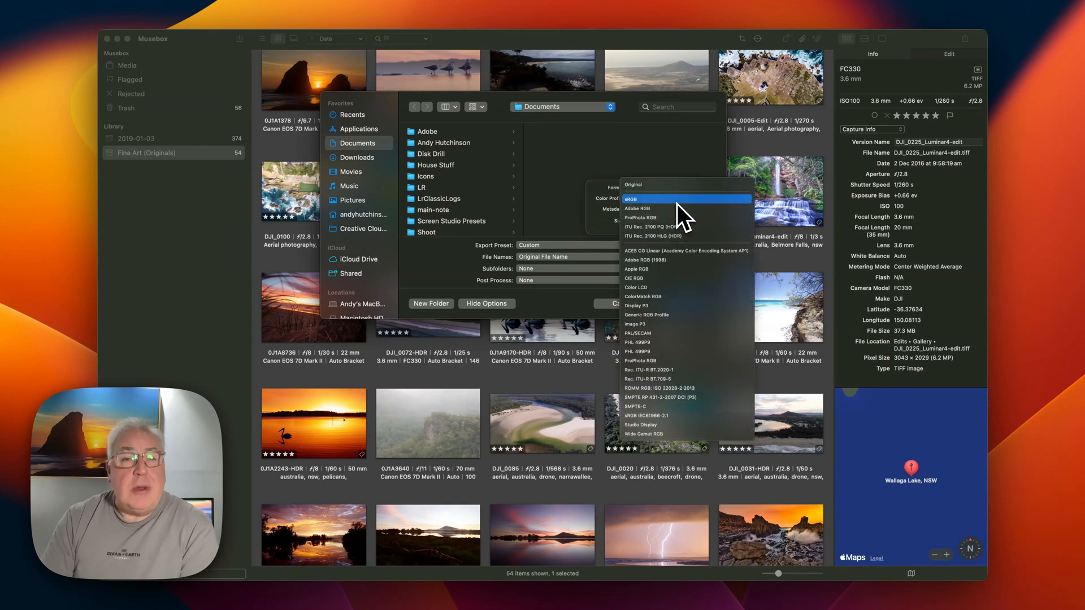
click(632, 200)
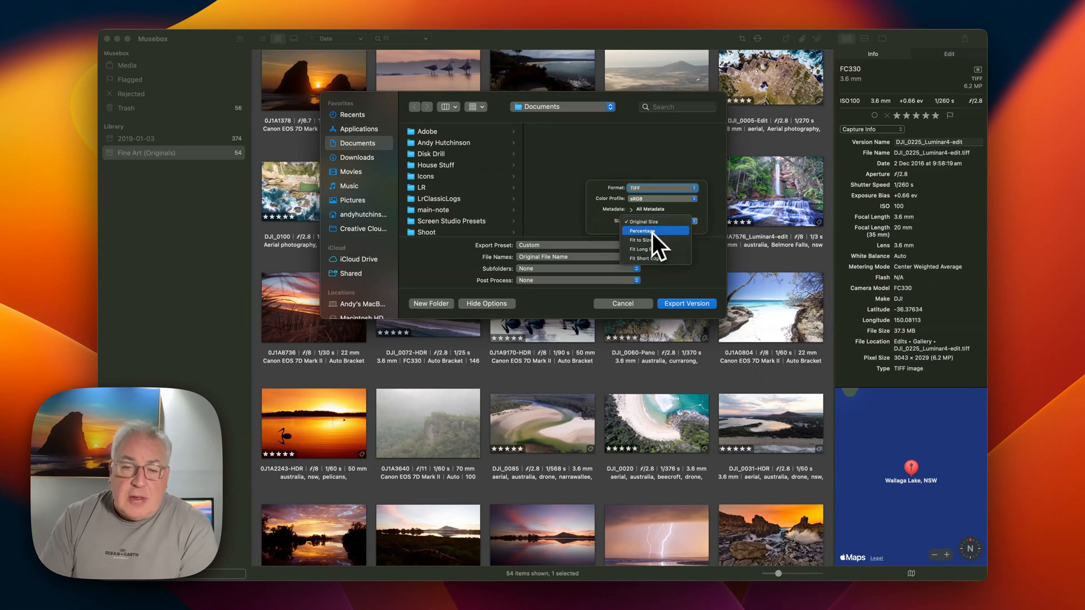
click(644, 249)
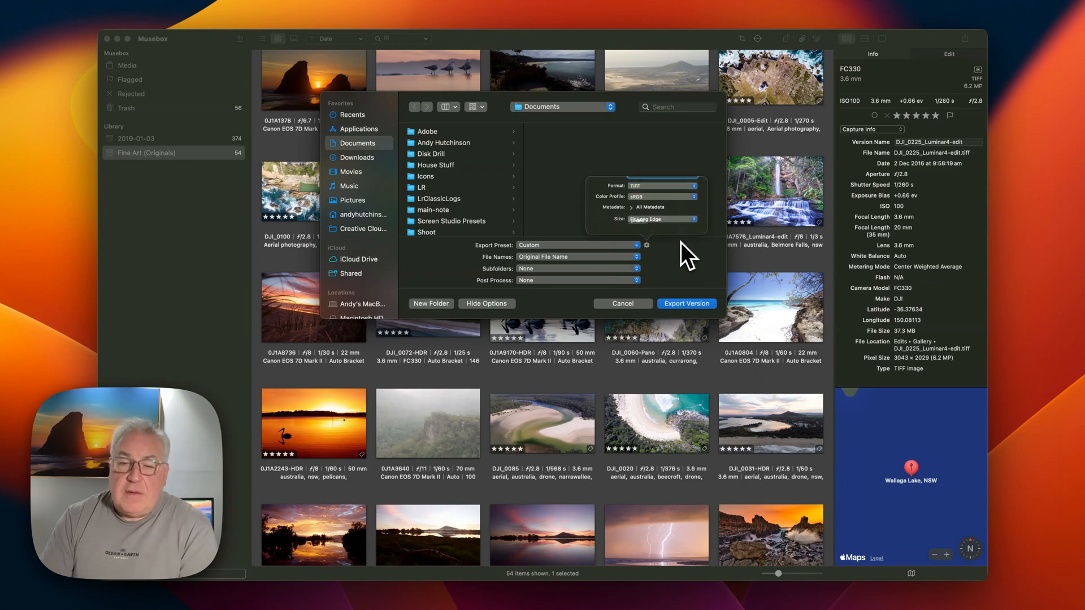
click(660, 219)
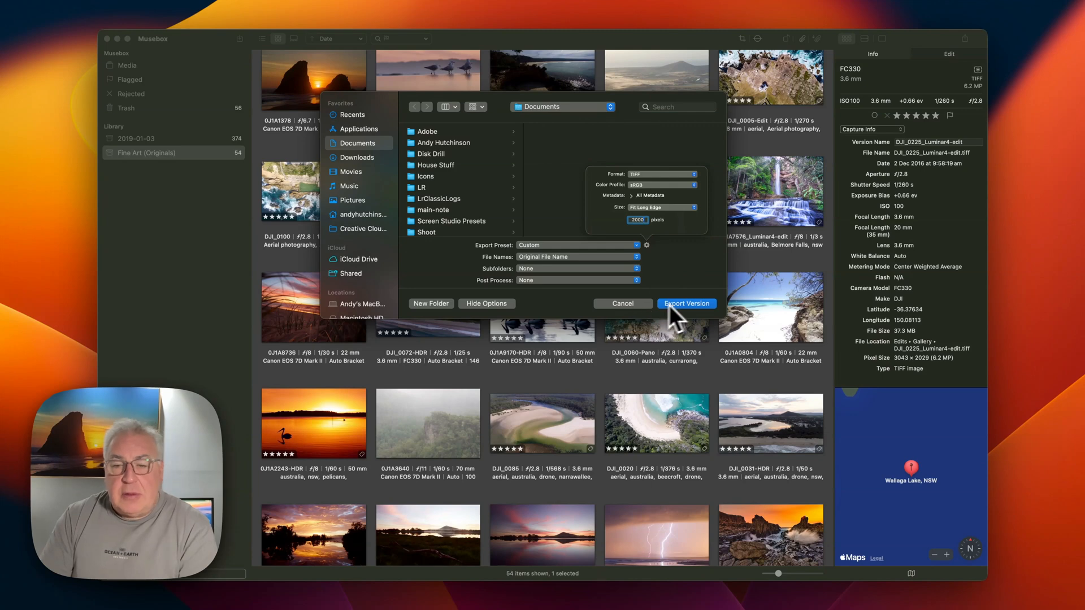
mouse_move(648, 316)
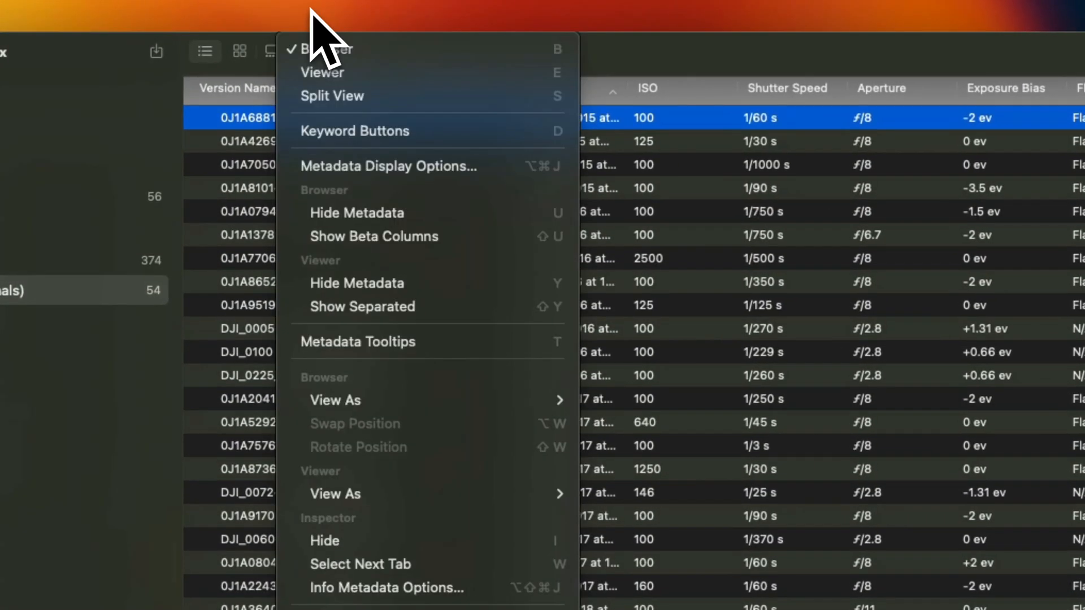
Adjust the metadata column display options and apply them
click(389, 166)
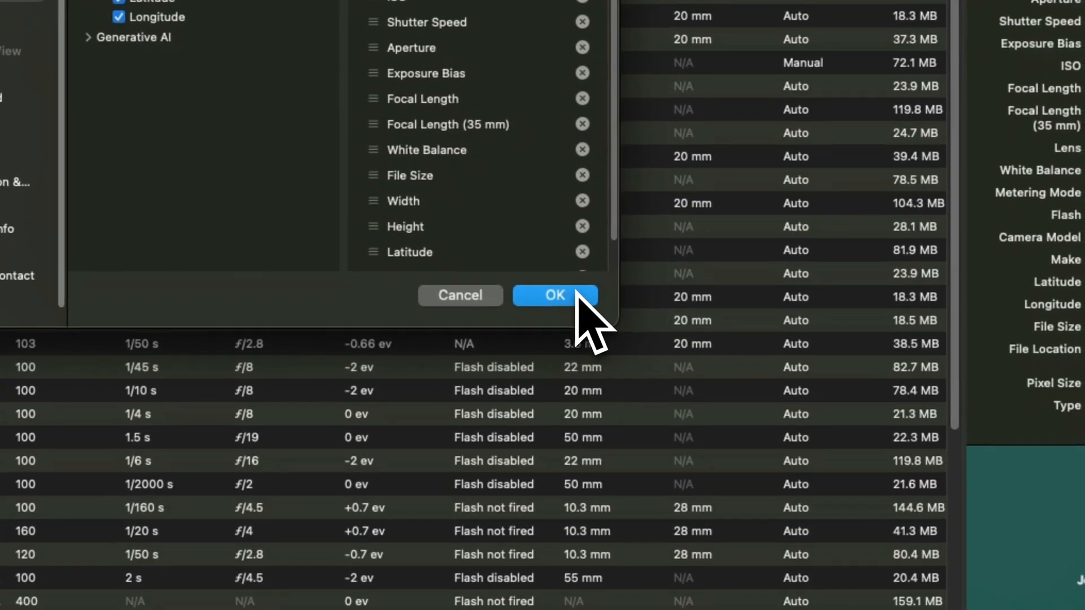
click(554, 295)
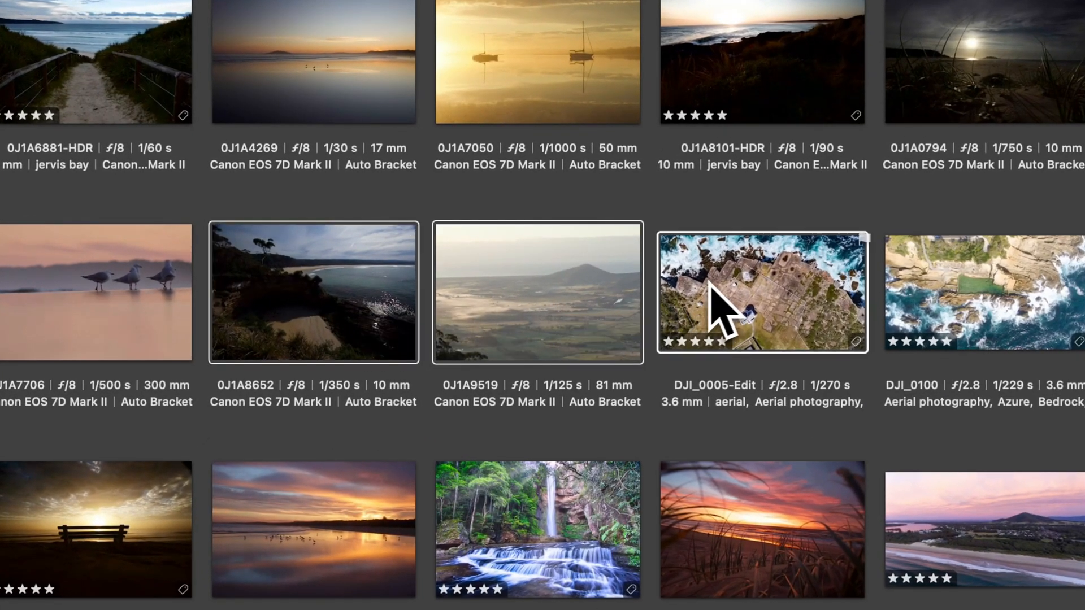
Stack the three selected photos and select the stack's first photo
right_click(761, 290)
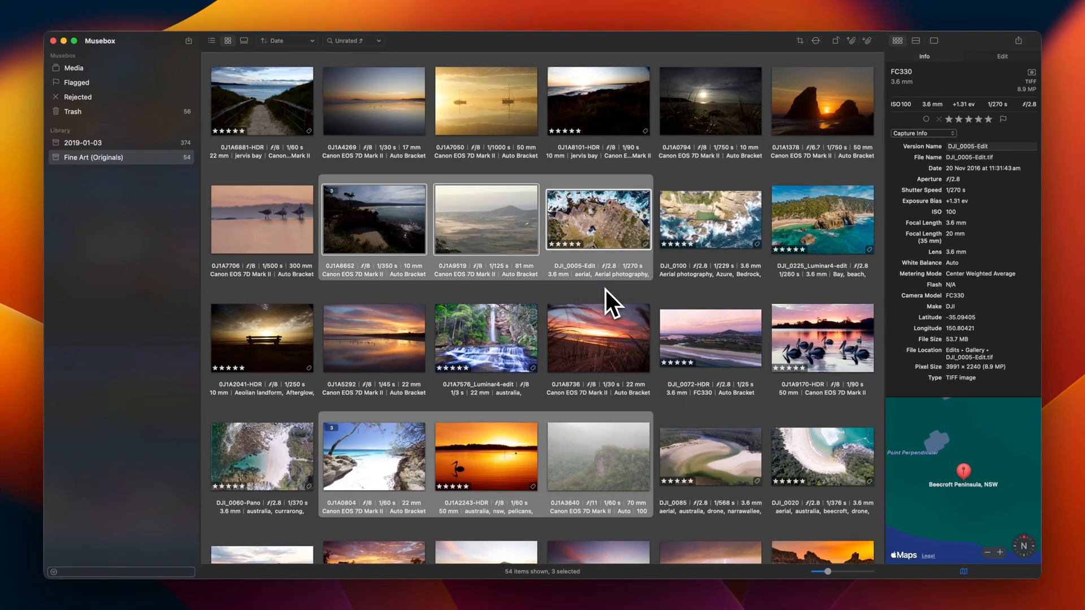
click(373, 219)
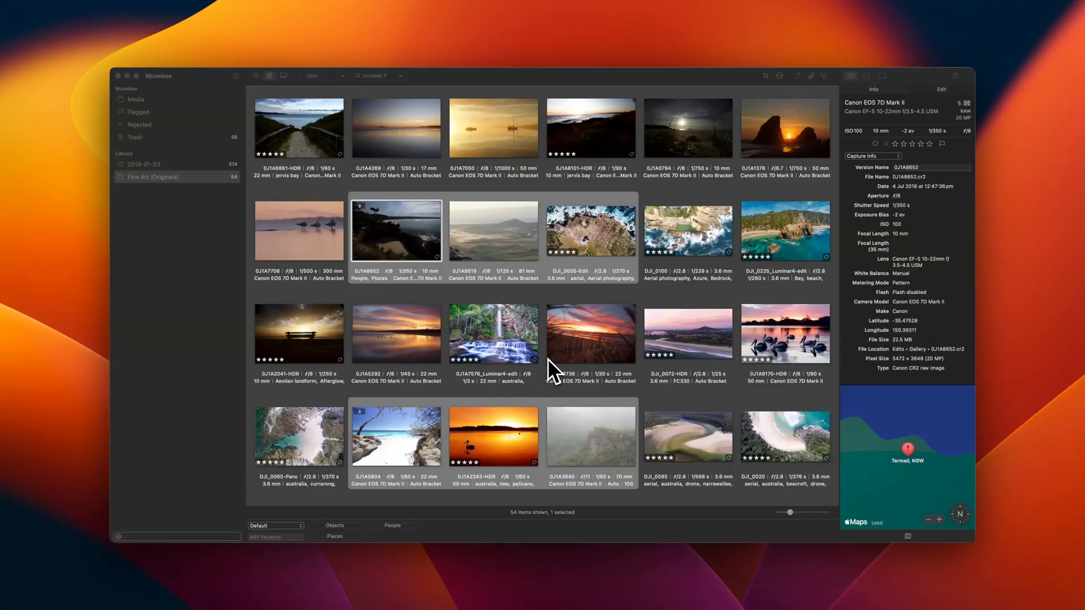
Pick a keyword set from the keyword set dropdown
click(276, 526)
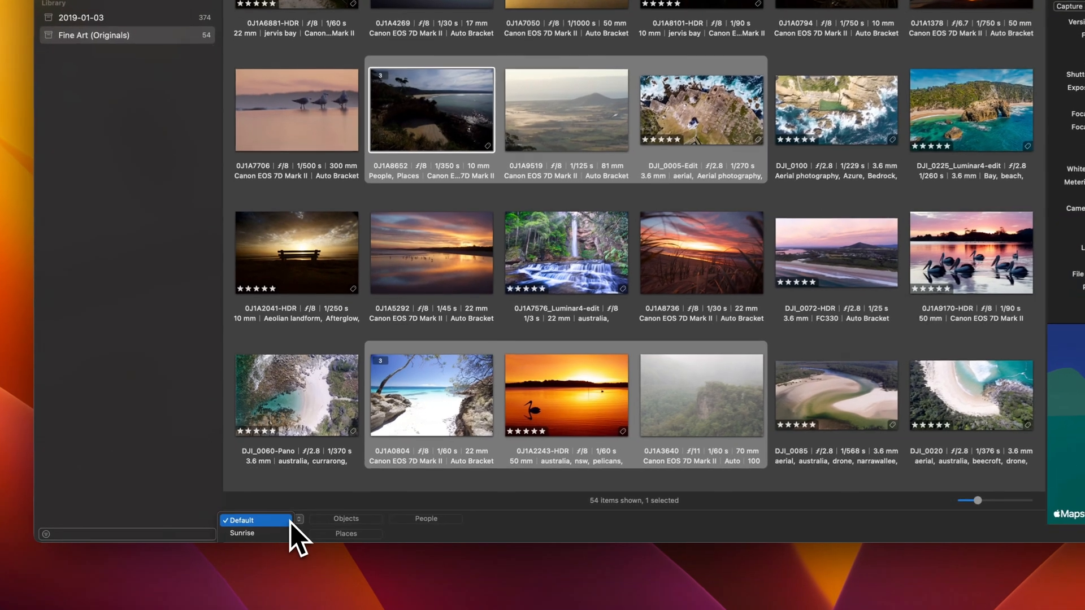
click(241, 533)
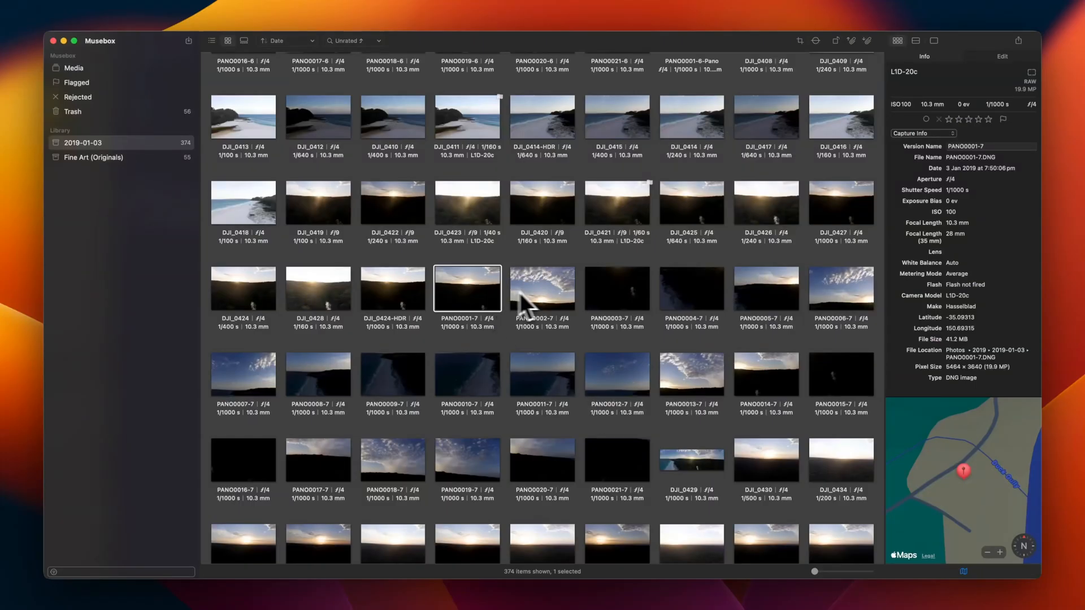
Shift-click PANO0010-7 then PANO0021-7 to extend the selection across all 21 panorama frames
click(468, 375)
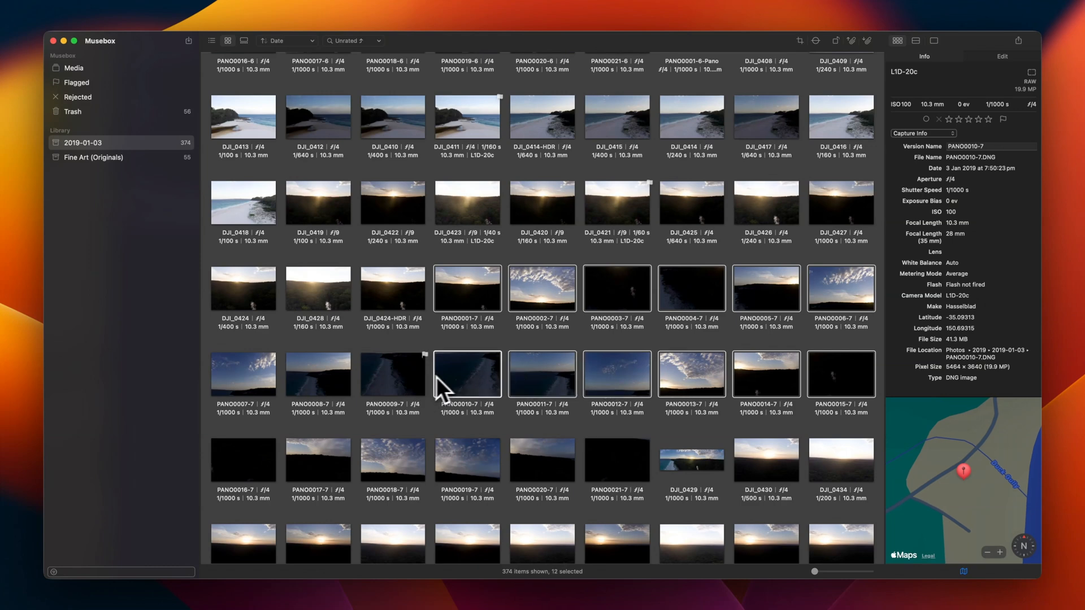
click(616, 460)
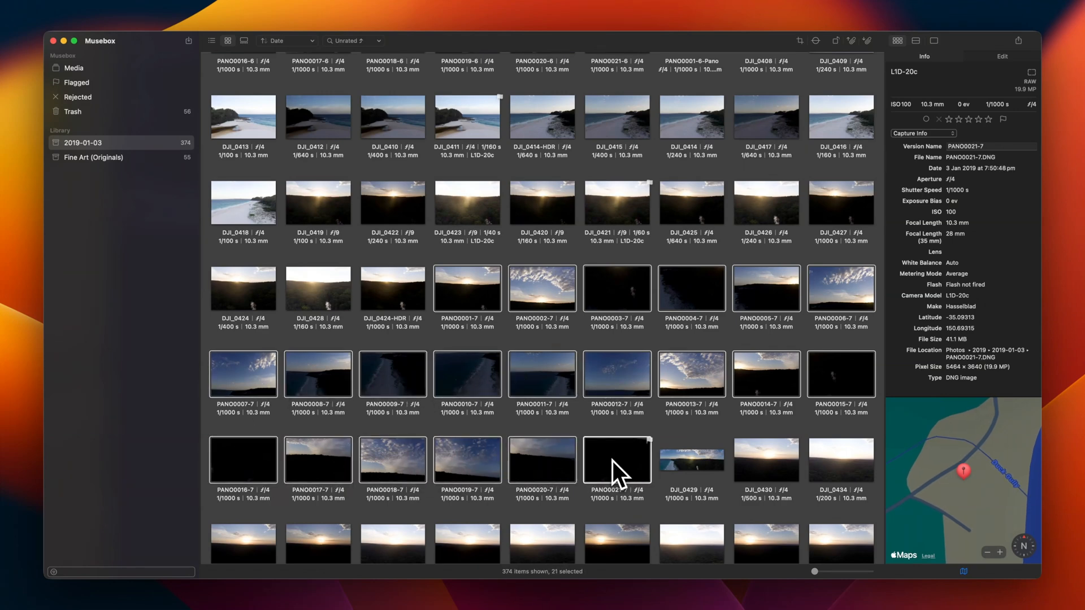